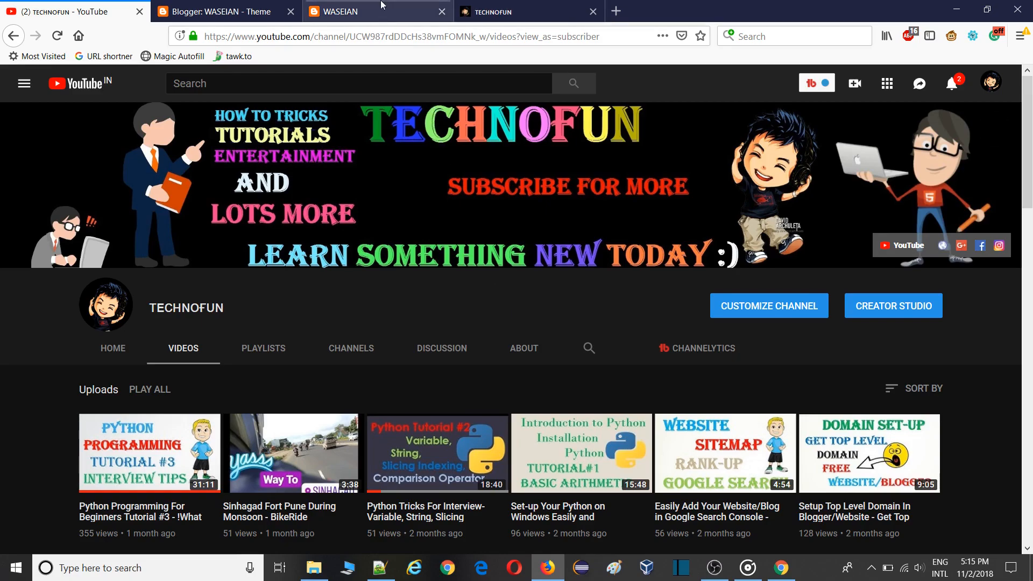
Step: View the live WASEIAN blog and scroll down to its 'Powered By Our Viewers' footer
click(357, 10)
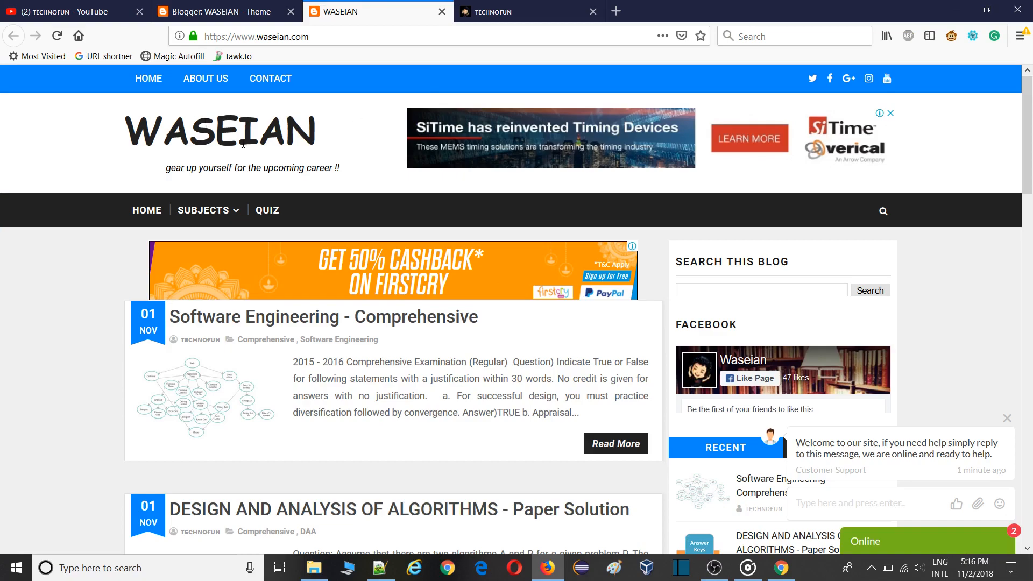
mouse_move(366, 234)
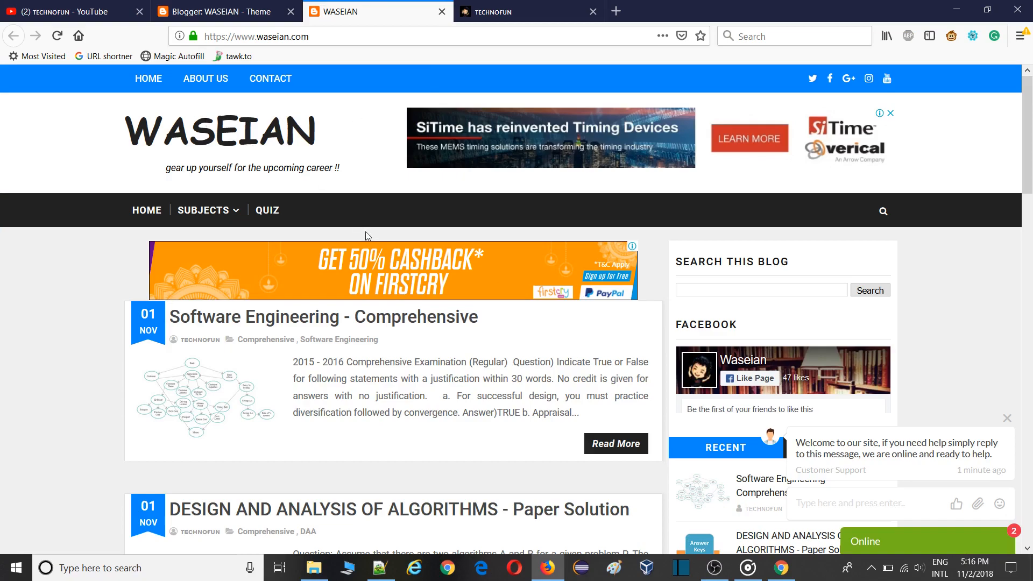
mouse_move(776, 162)
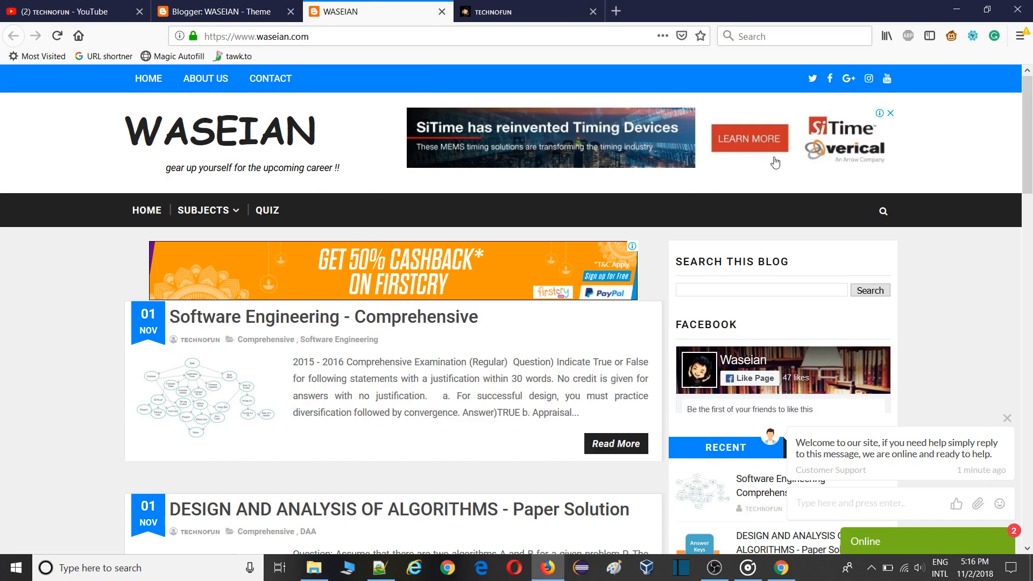
scroll(down, 3)
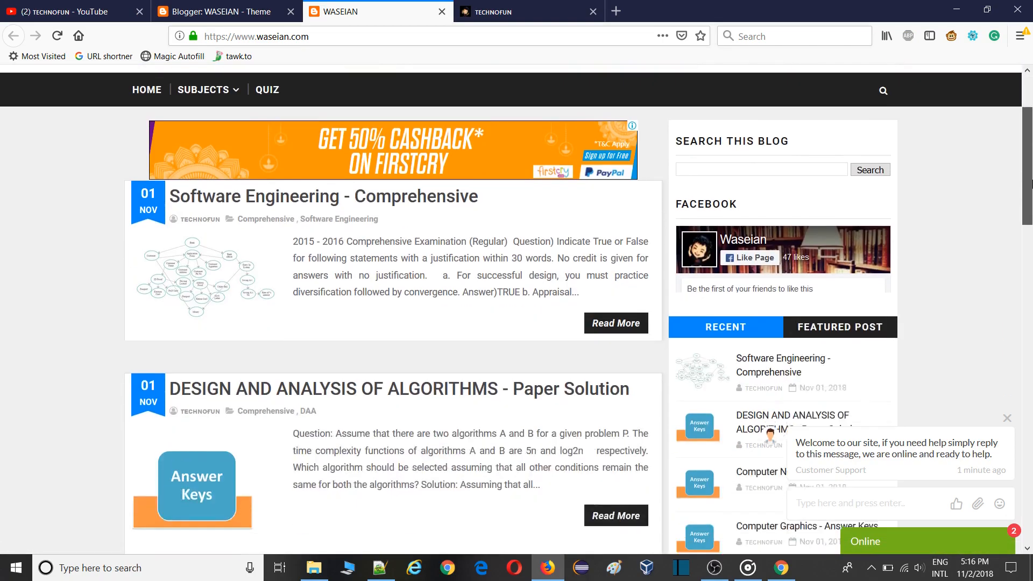
scroll(down, 3)
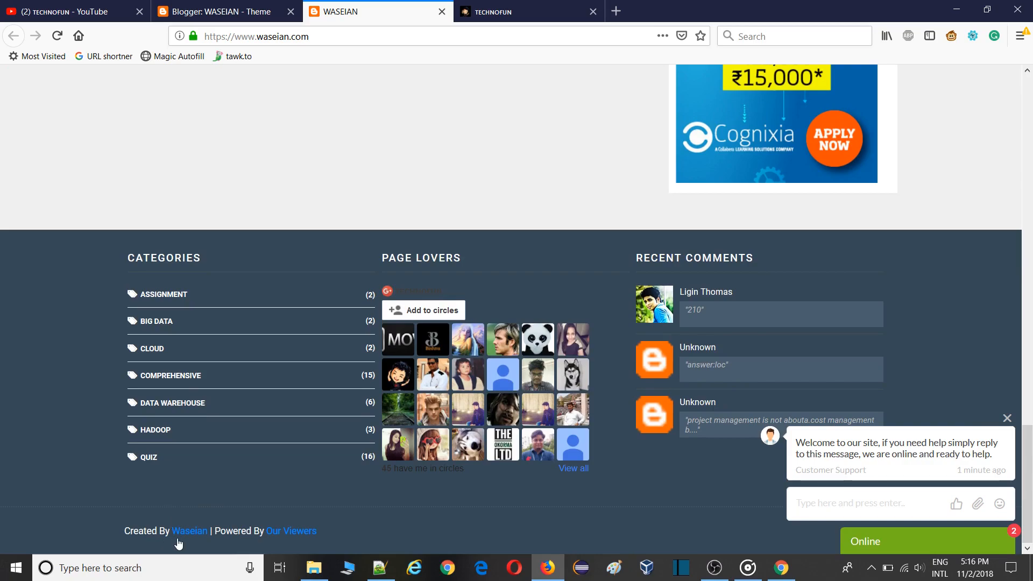
mouse_move(290, 540)
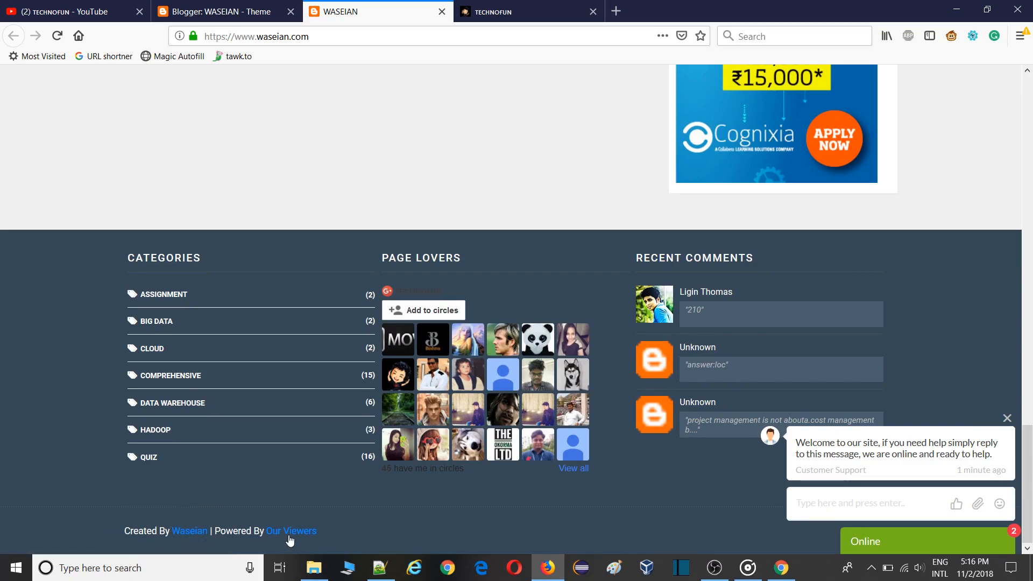
Step: View the TECHNOFUN blog and scroll down to its SoraTemplates footer credit
click(510, 11)
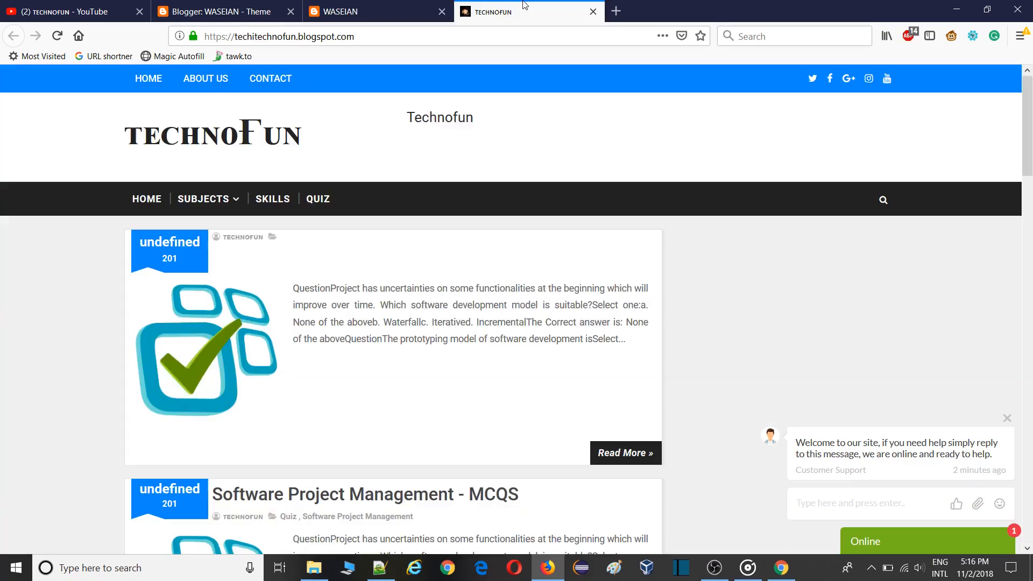
scroll(down, 3)
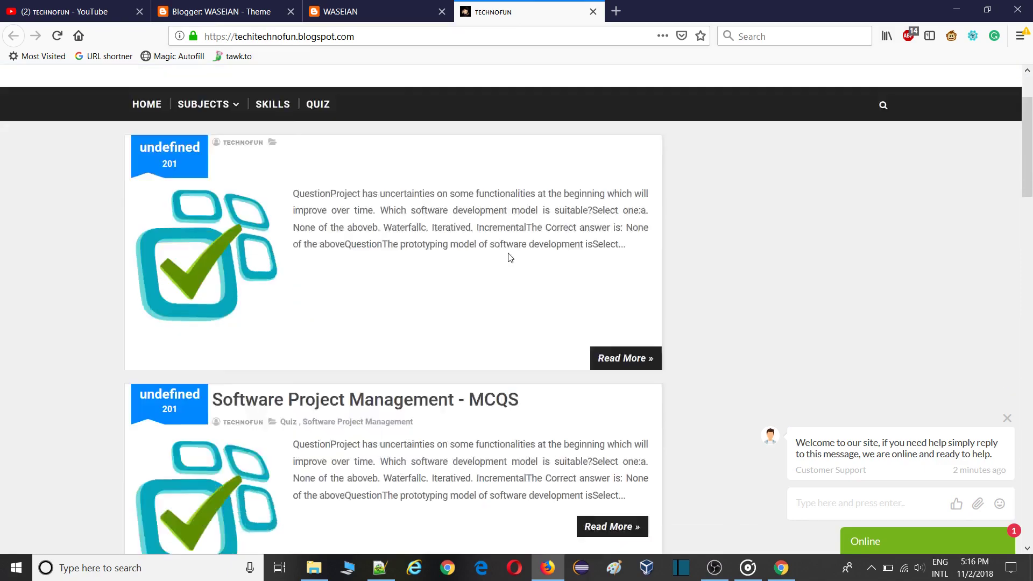
scroll(down, 3)
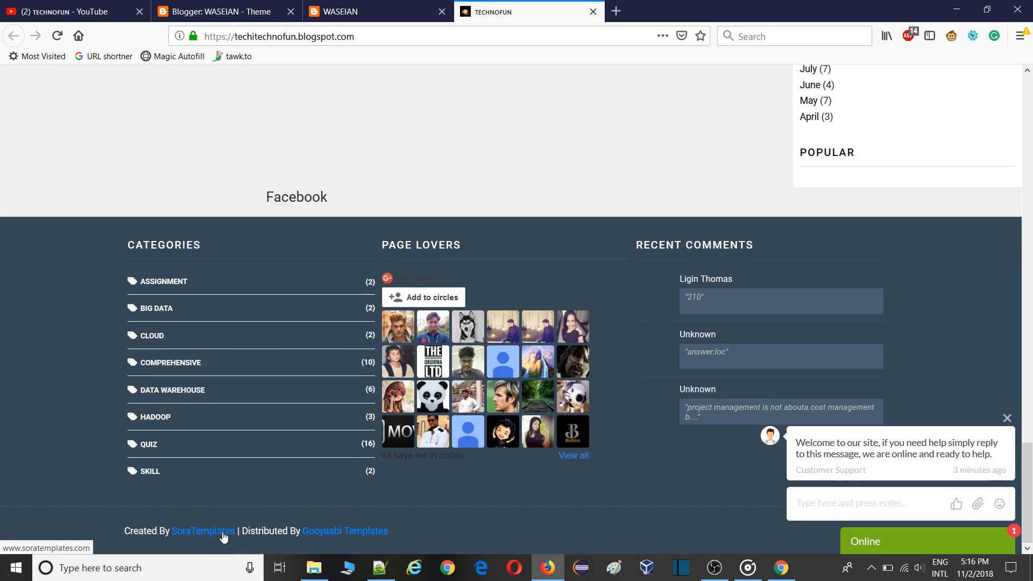
mouse_move(294, 352)
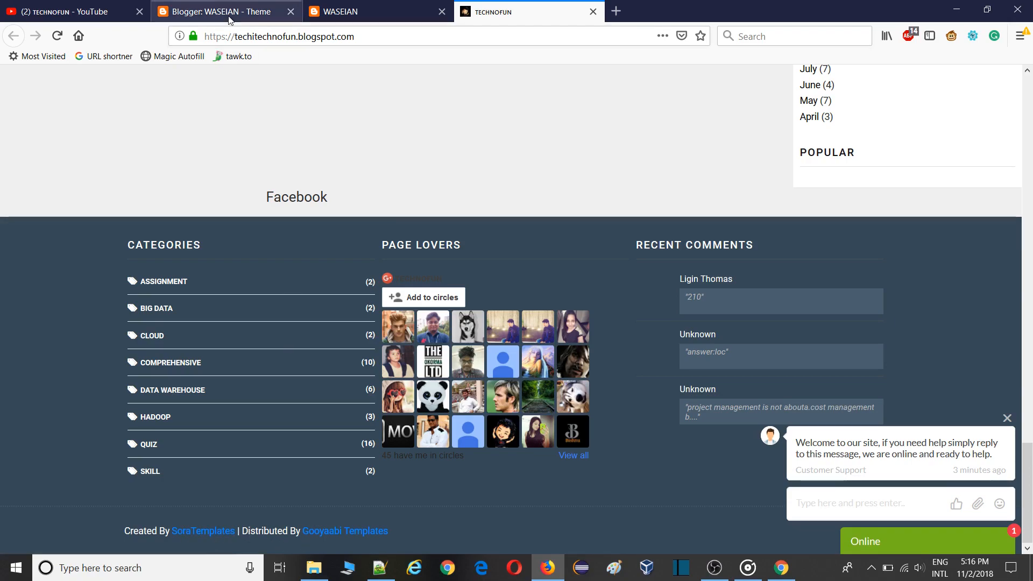
Step: Switch Blogger to the TECHNOFUN blog and load its theme template code in the HTML editor
click(220, 10)
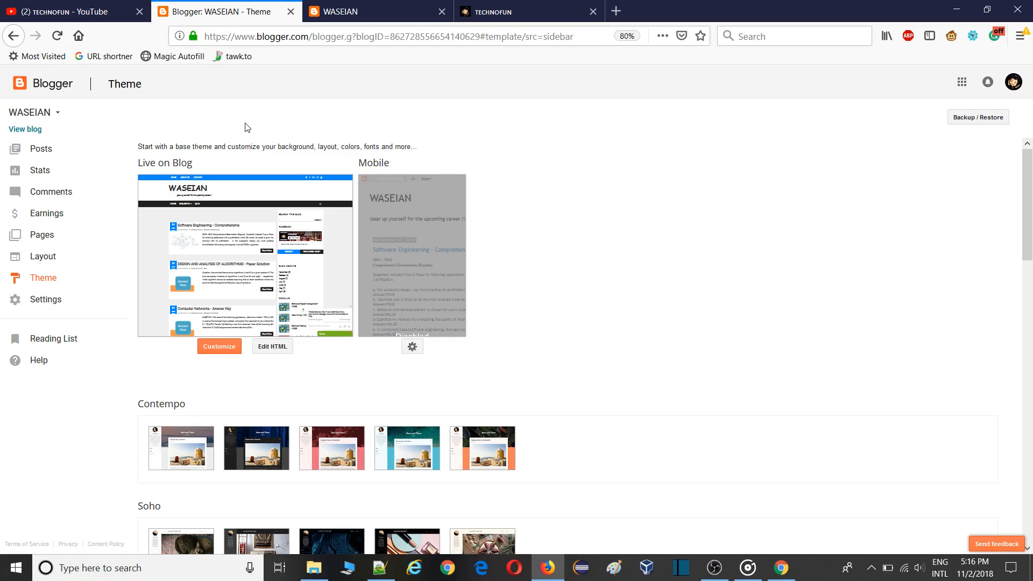
mouse_move(258, 131)
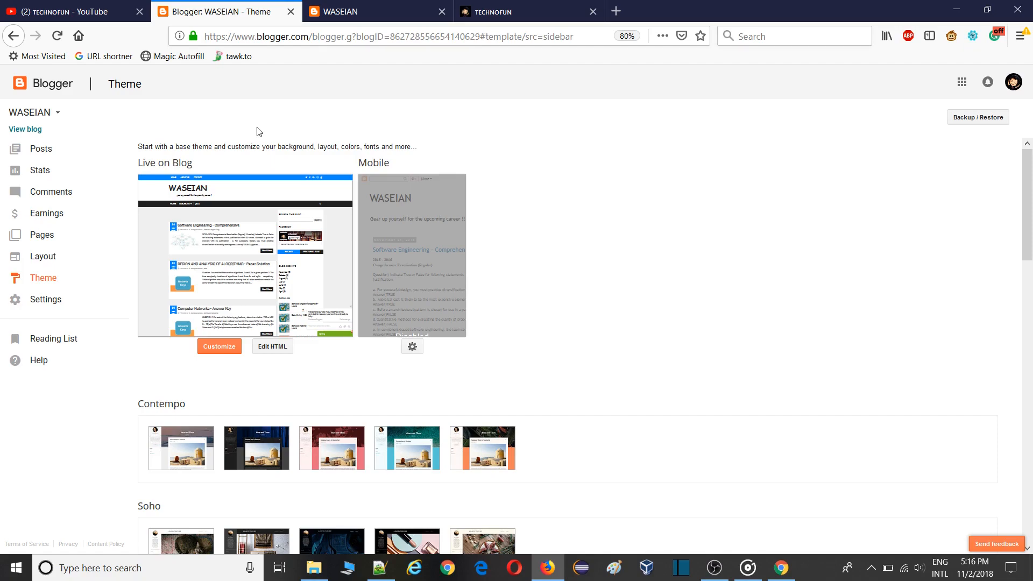
click(53, 112)
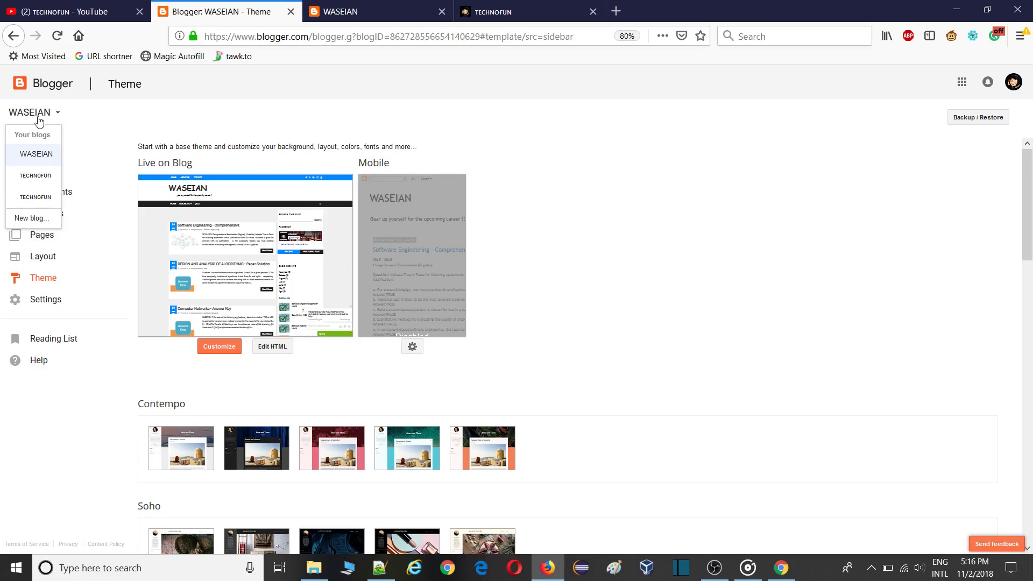
click(35, 175)
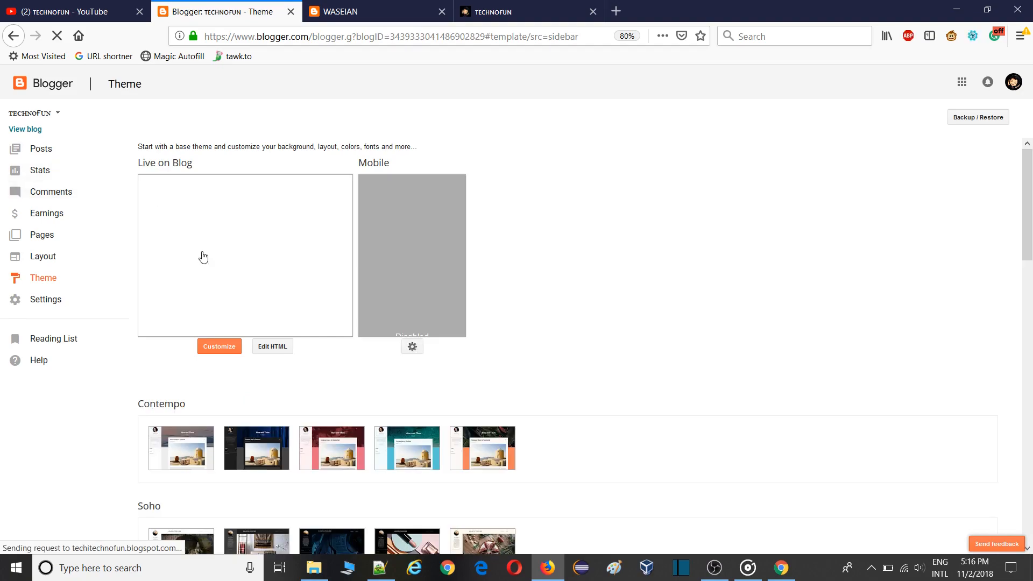
click(273, 347)
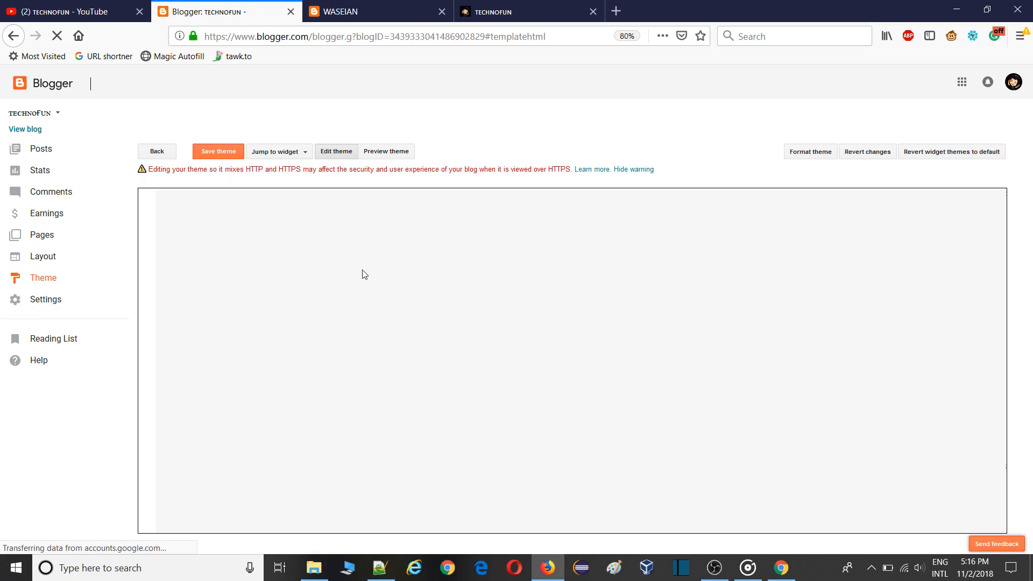
mouse_move(381, 282)
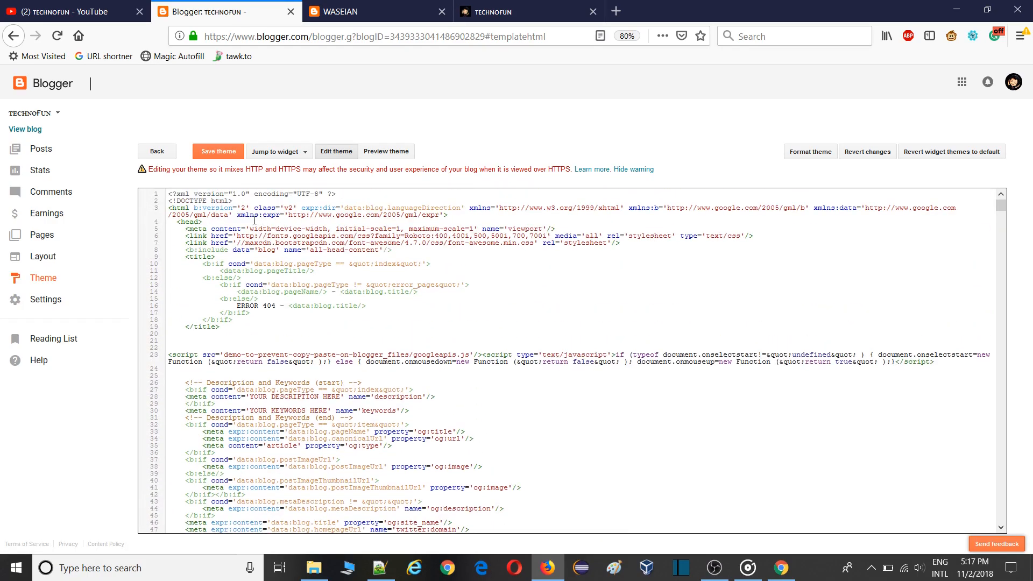
scroll(down, 3)
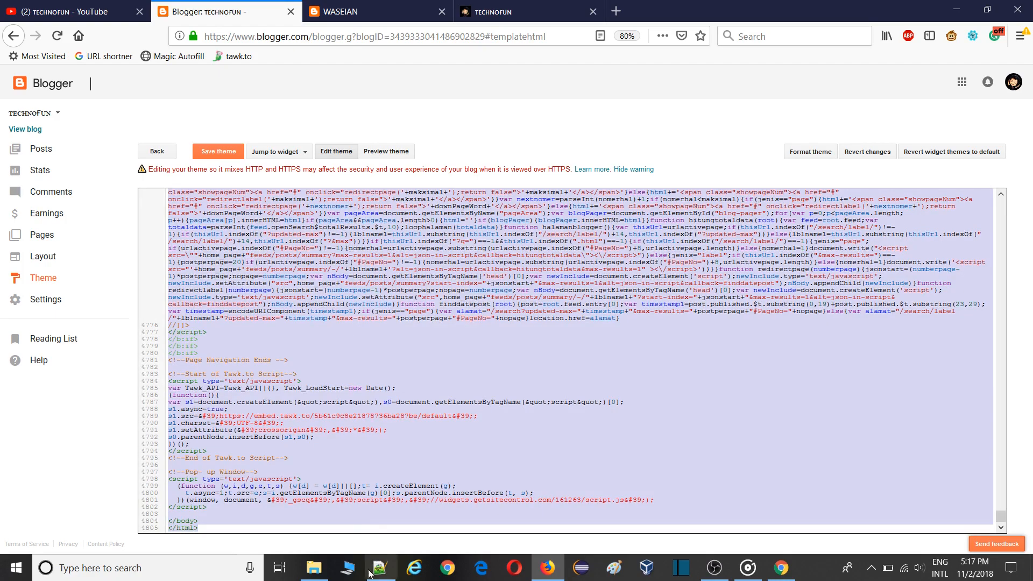
Step: Paste the theme code into Notepad++'s new 2 tab and start a Find from the top
click(380, 568)
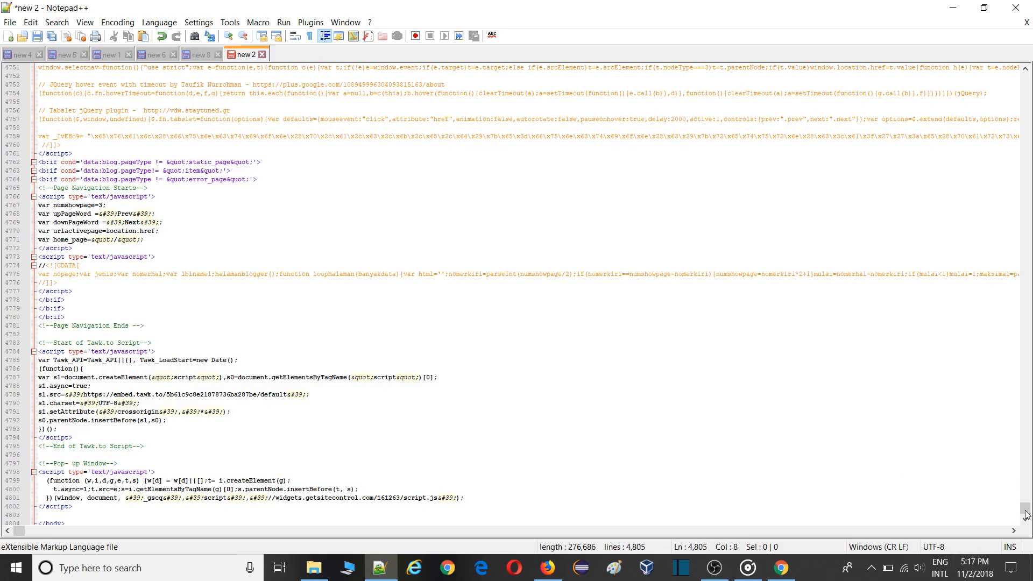
key(ctrl+Home)
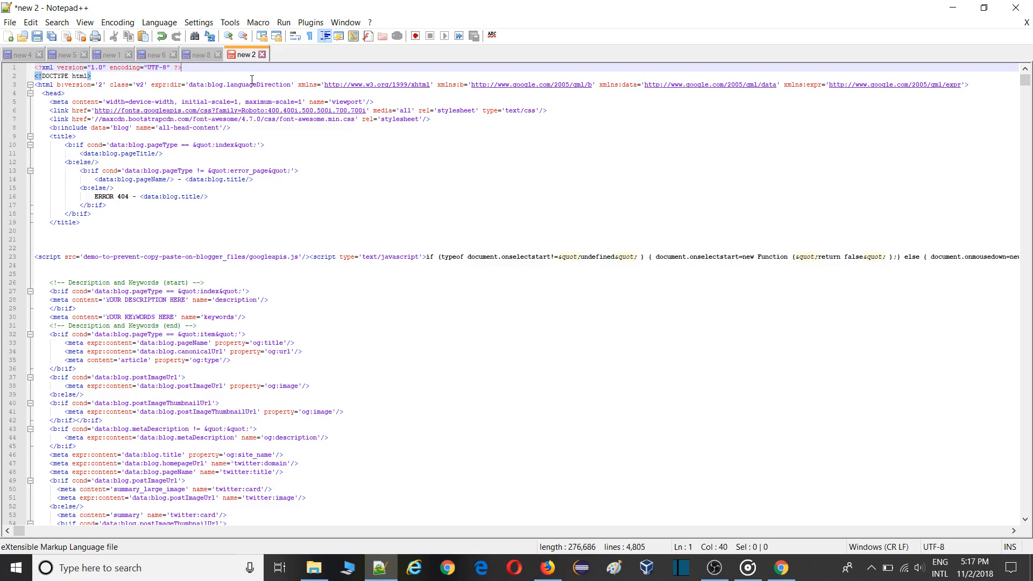
key(Ctrl+f)
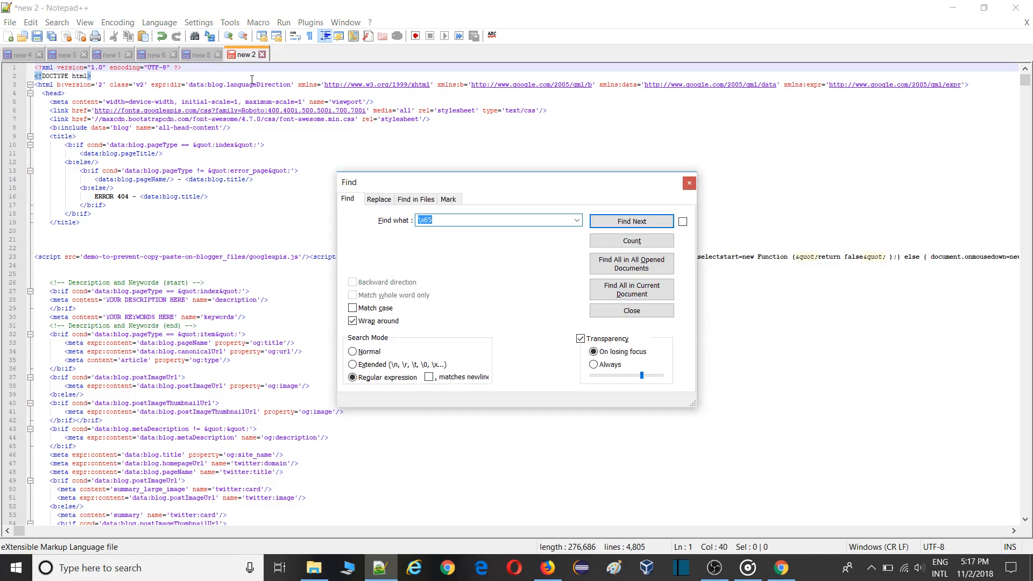
Step: Regex-search for \x65 repeatedly until the hex-encoded var line near 4759 is highlighted, then close Find
text(\x6)
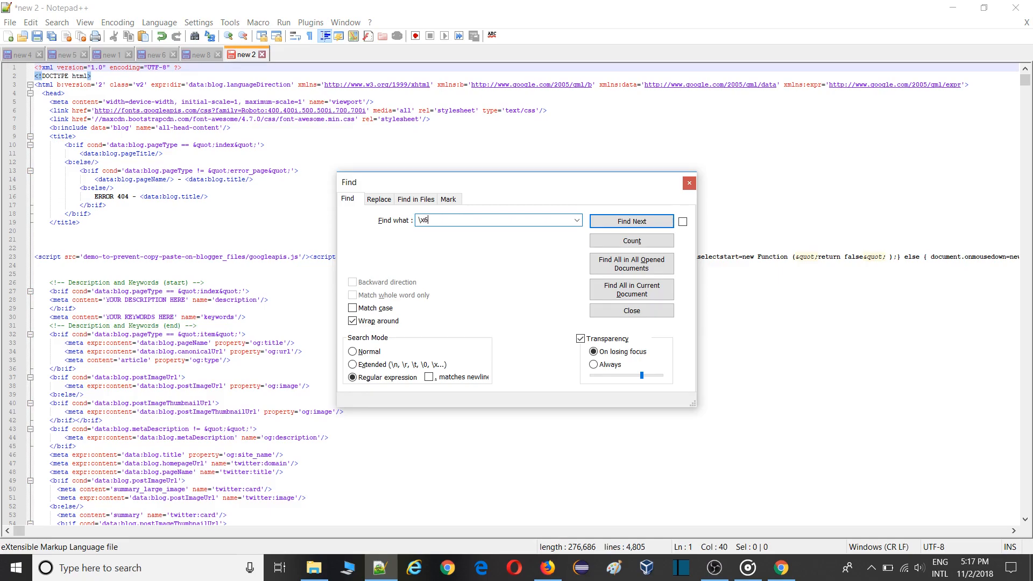
text(5)
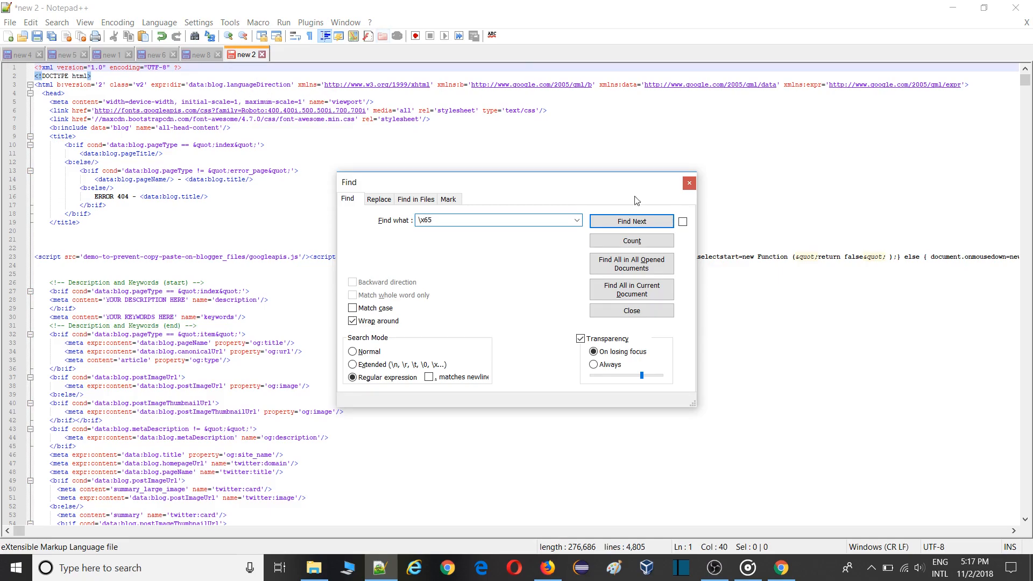
click(631, 221)
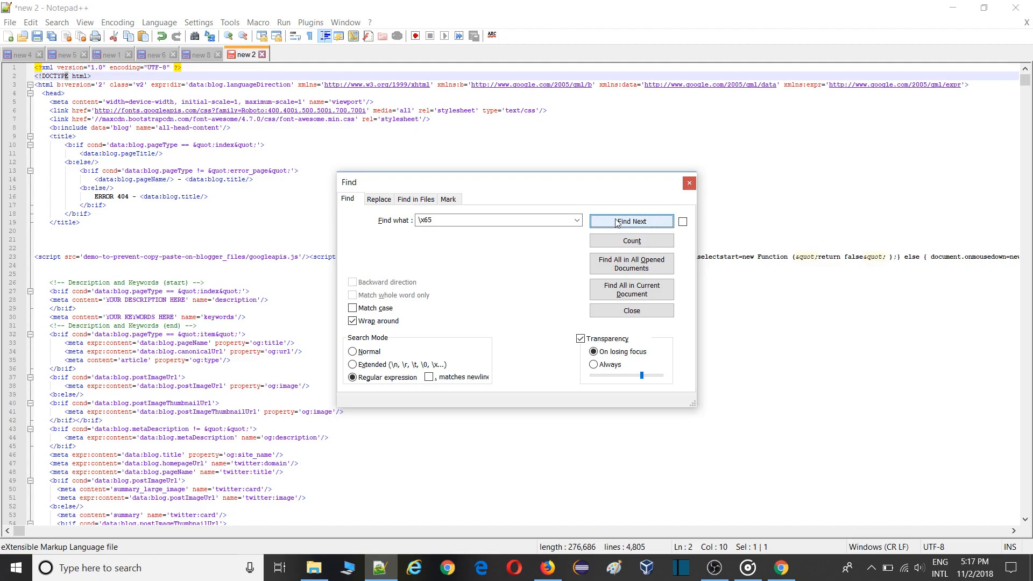
click(631, 222)
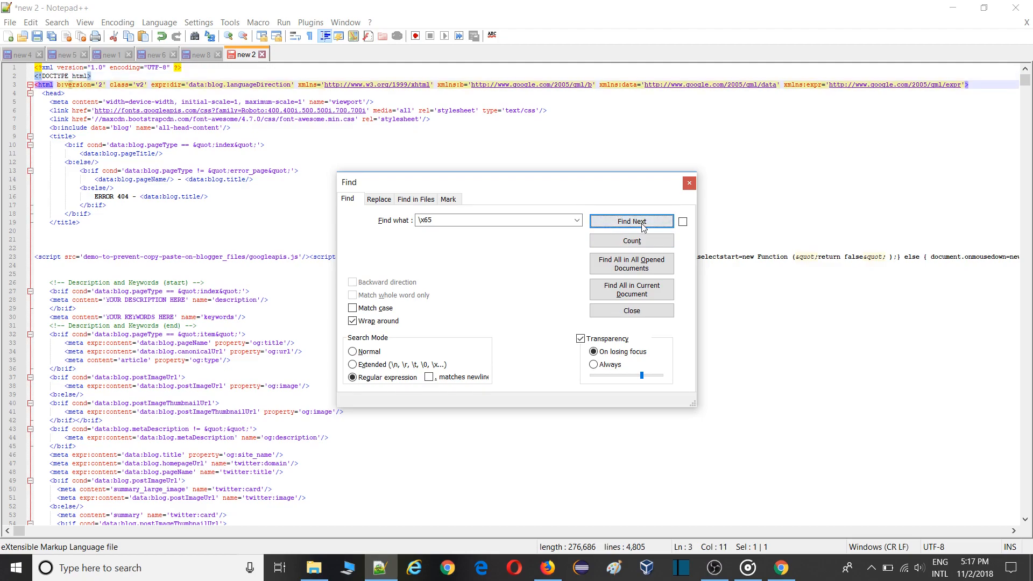
click(631, 222)
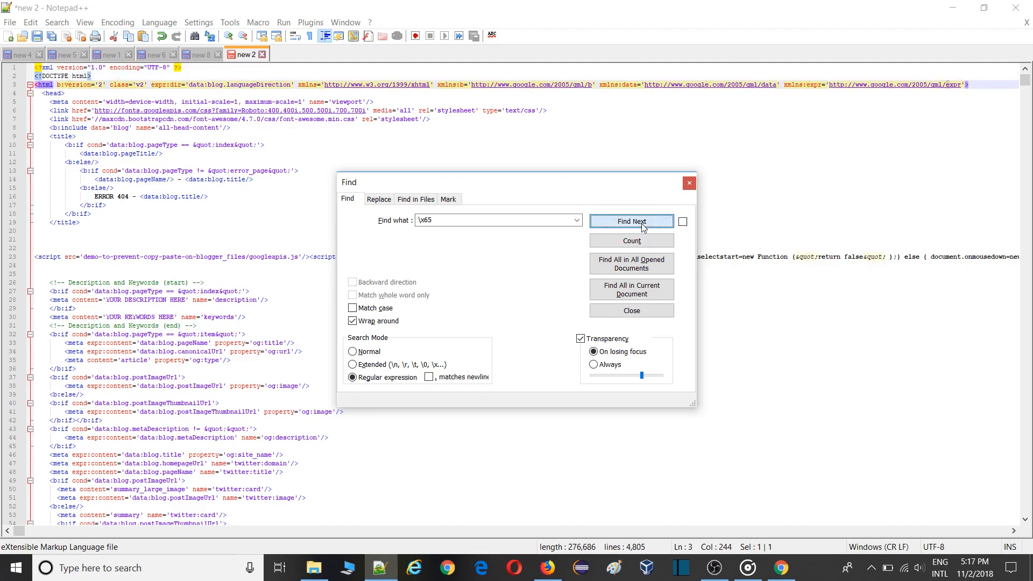
click(632, 222)
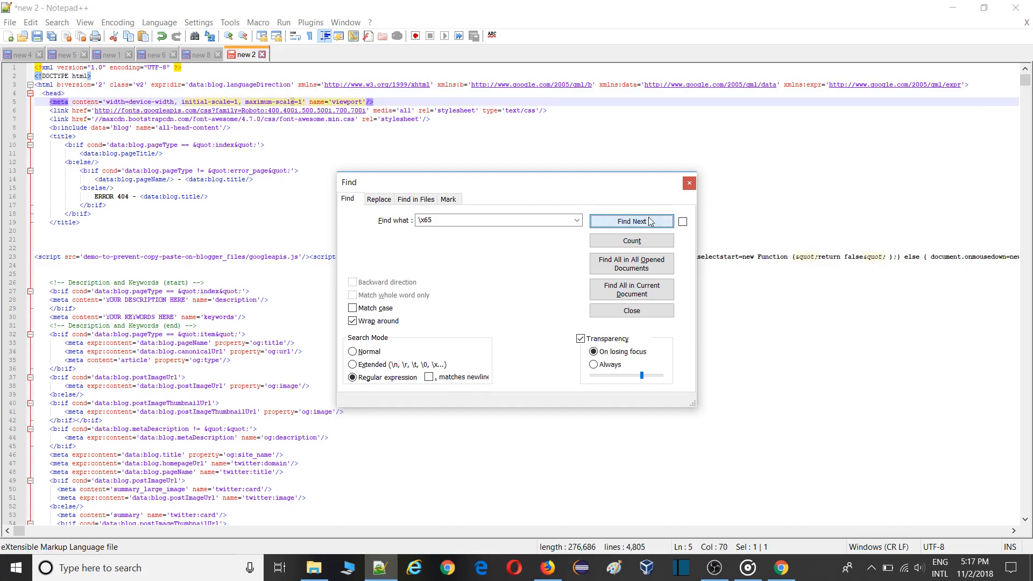
click(630, 221)
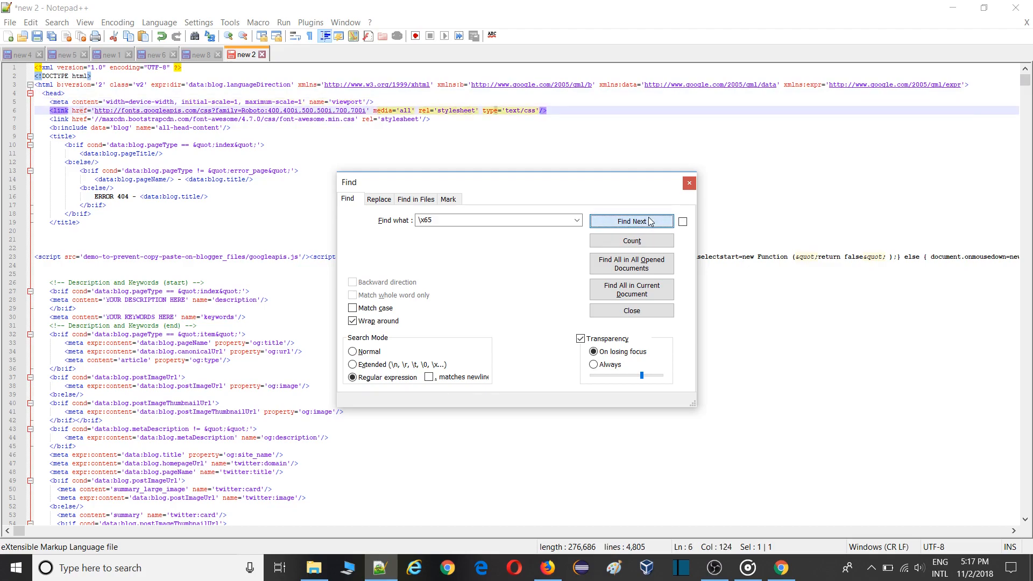
click(632, 222)
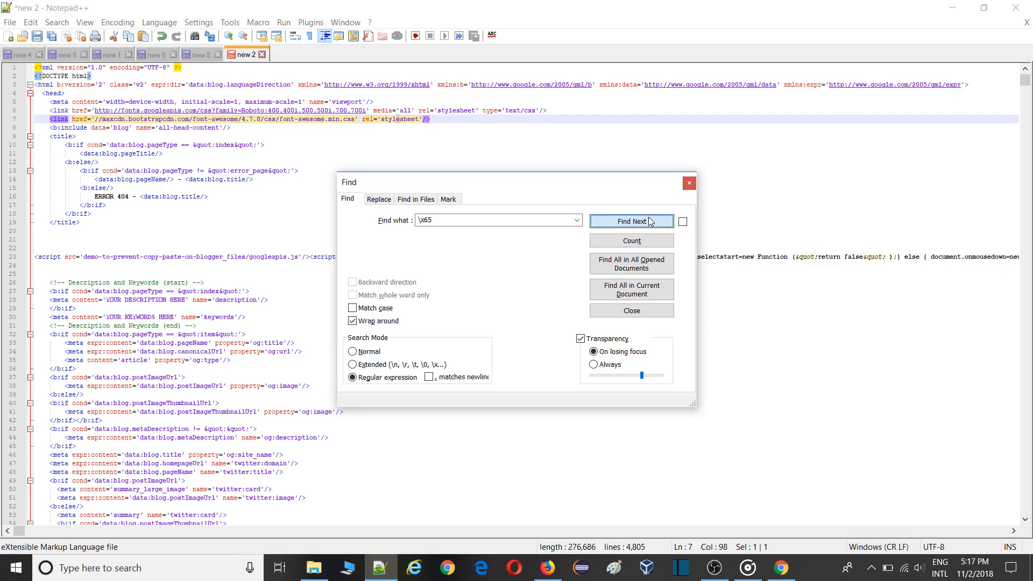
click(631, 221)
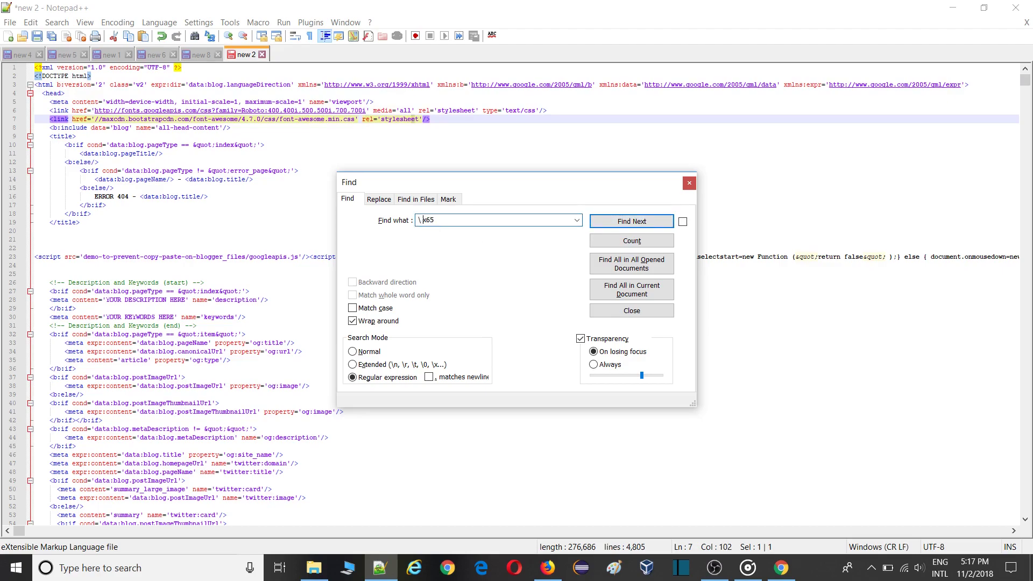
click(630, 222)
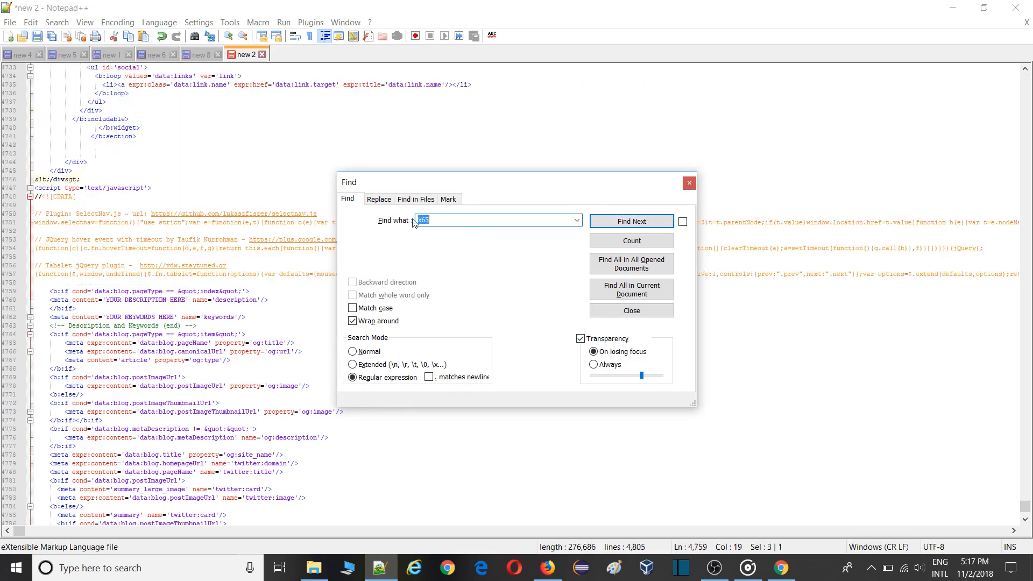
click(630, 222)
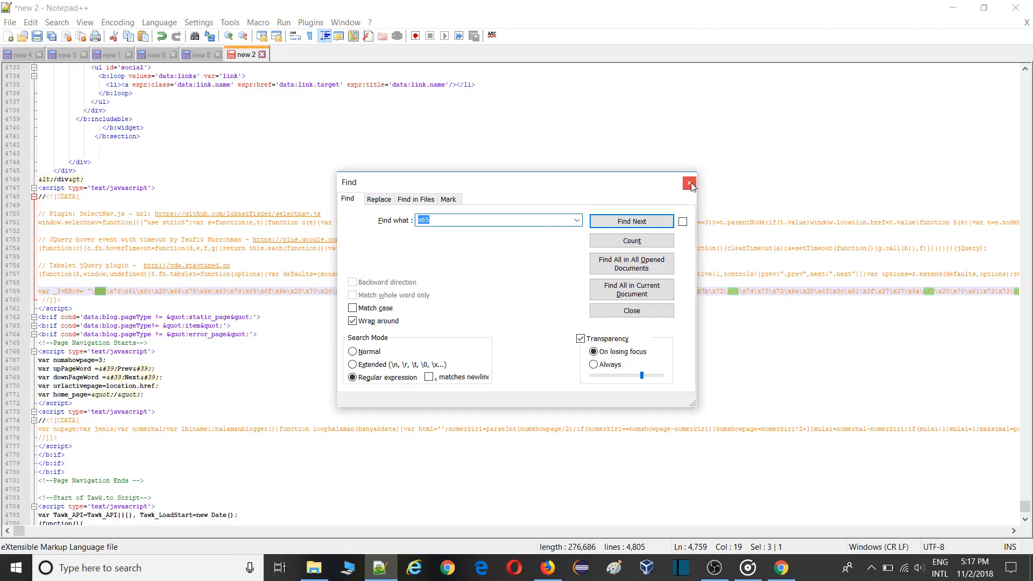
click(689, 183)
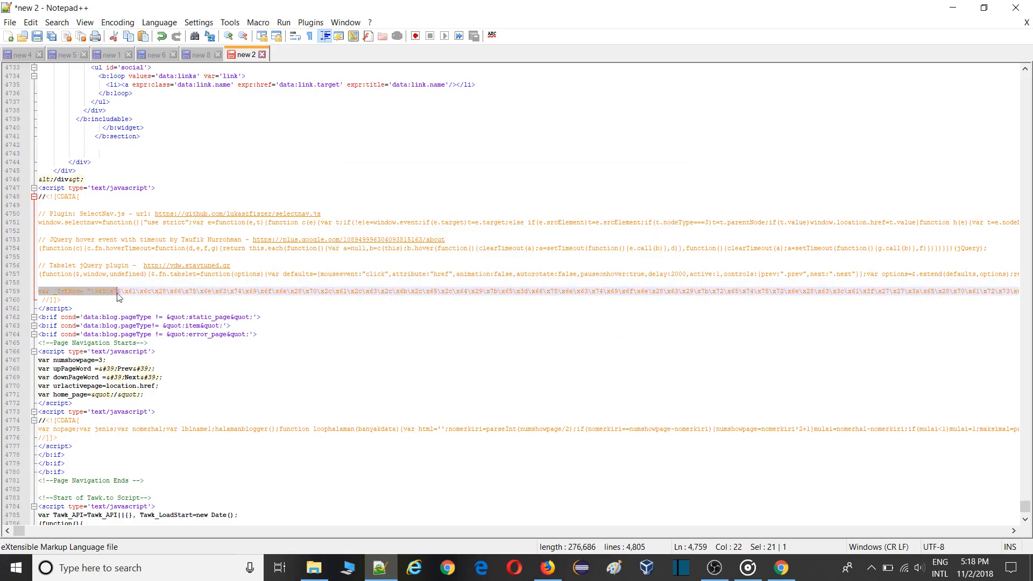
Step: Select the whole hex-encoded script line and cut it out of the theme code
click(73, 299)
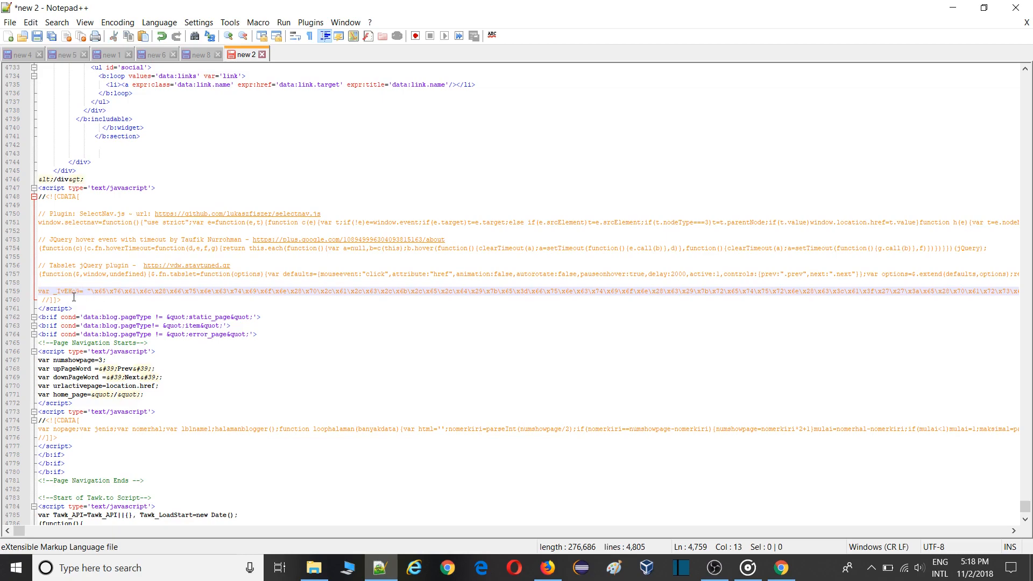
drag(86, 290, 168, 291)
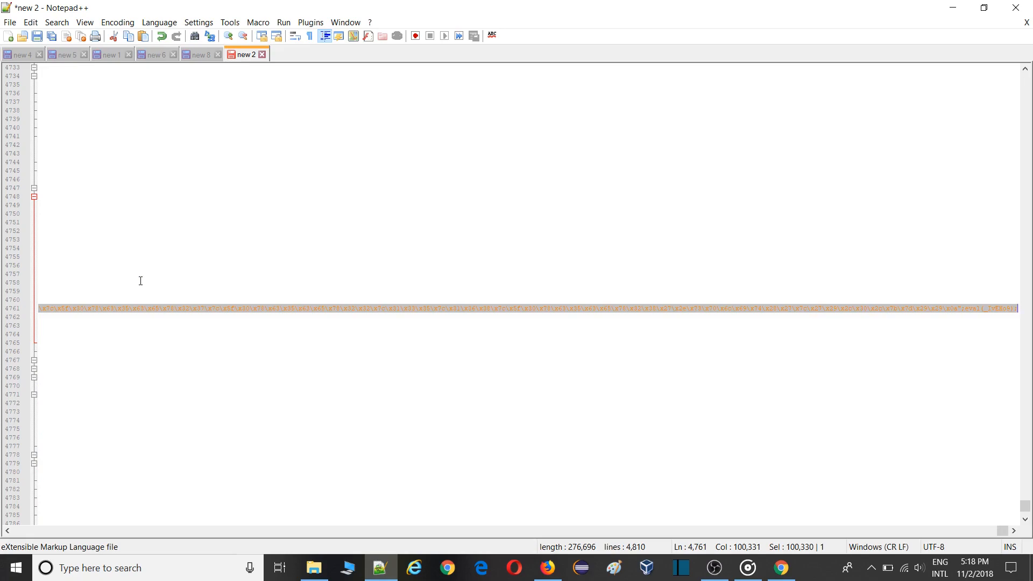
key(Delete)
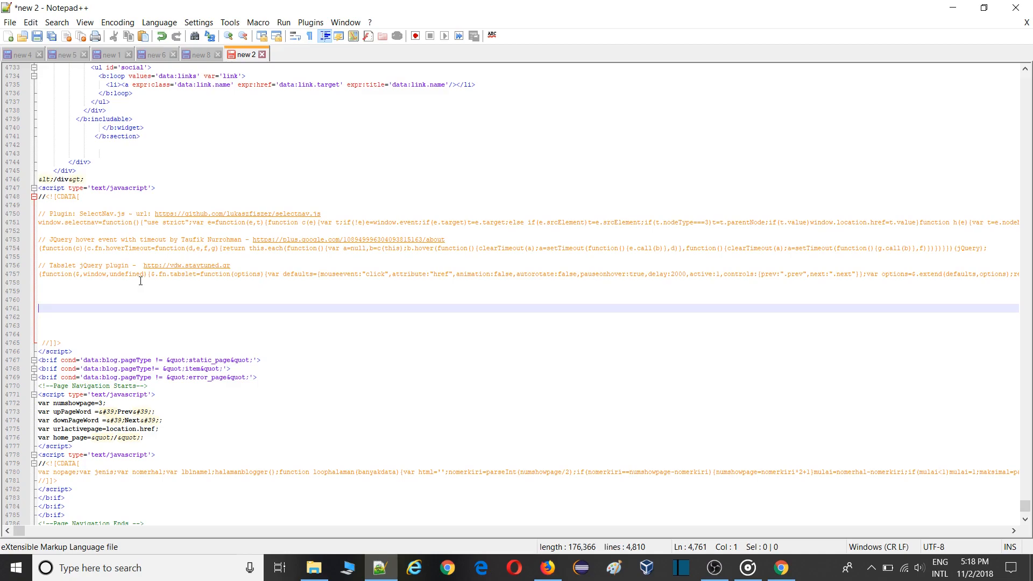
mouse_move(527, 463)
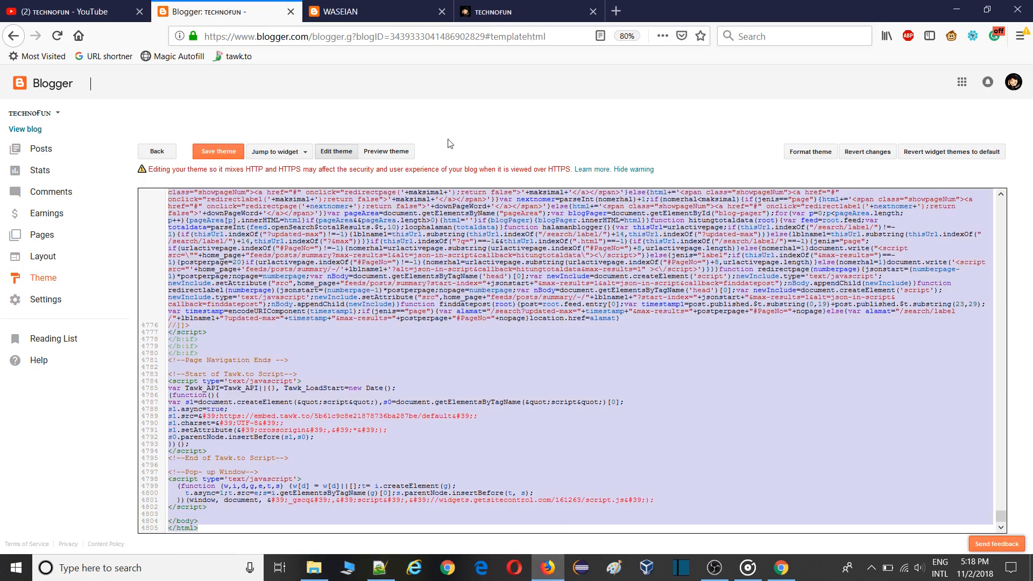
mouse_move(781, 567)
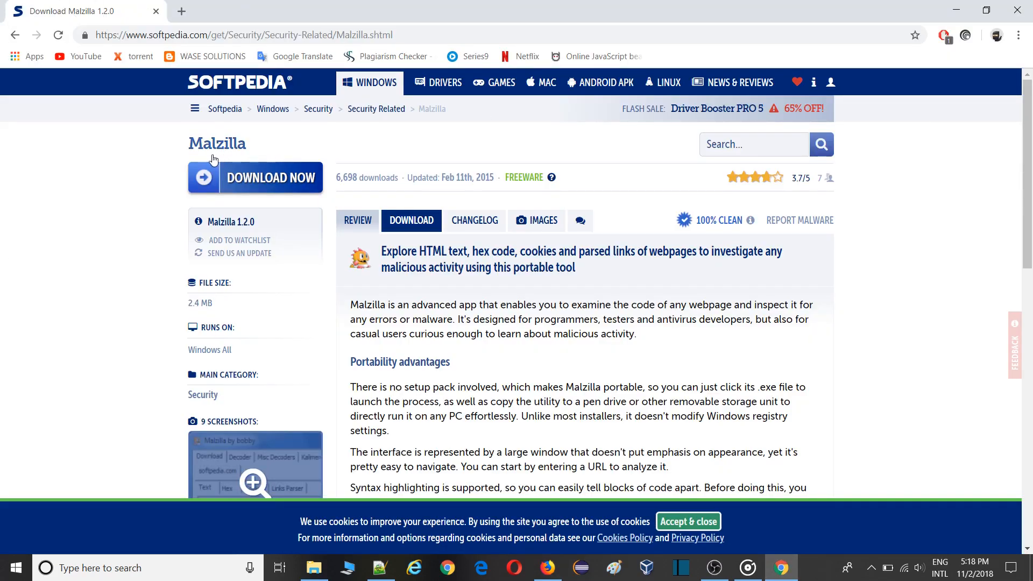
mouse_move(289, 164)
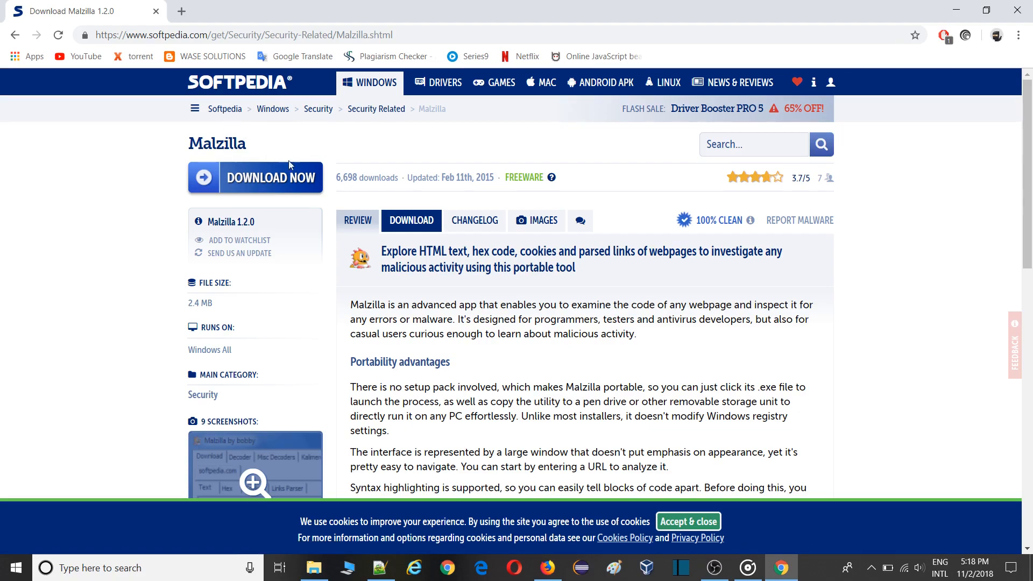
mouse_move(256, 178)
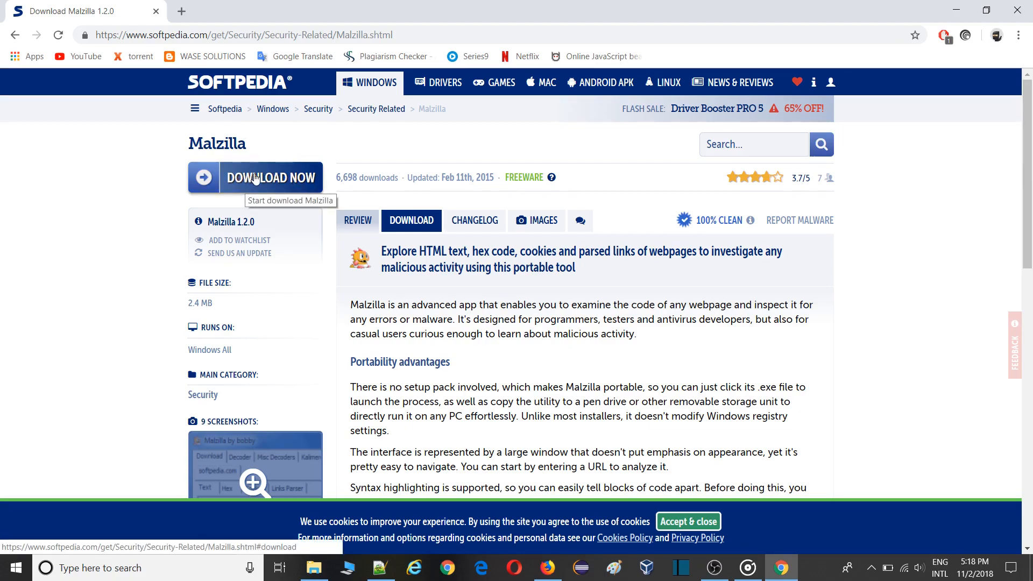
Step: Request the Malzilla 1.2.0 download from Softpedia
click(271, 178)
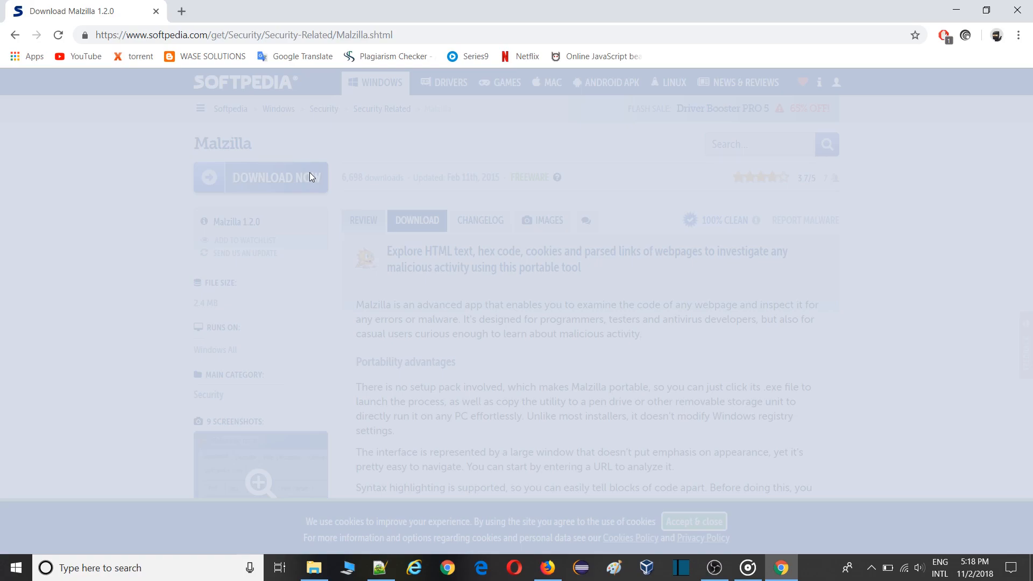
mouse_move(319, 171)
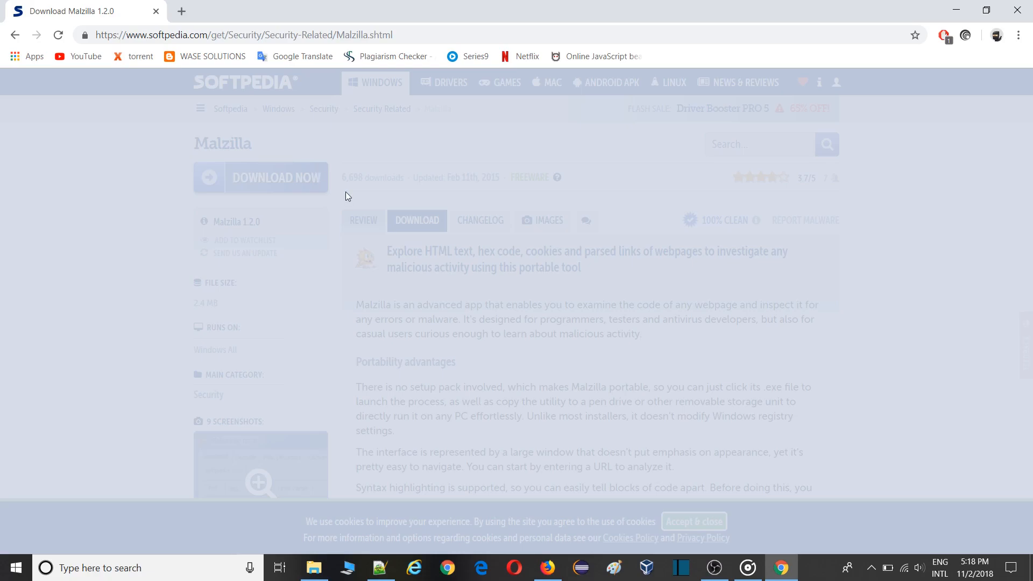
mouse_move(485, 377)
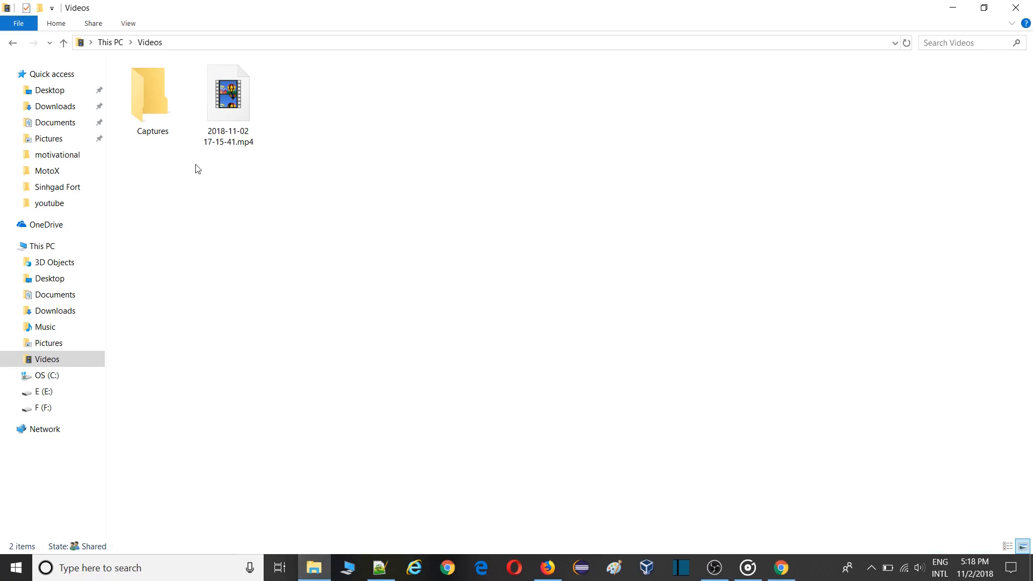
Step: Browse into Downloads > malzilla_1.2.0 > malzilla_1.2.0
click(56, 105)
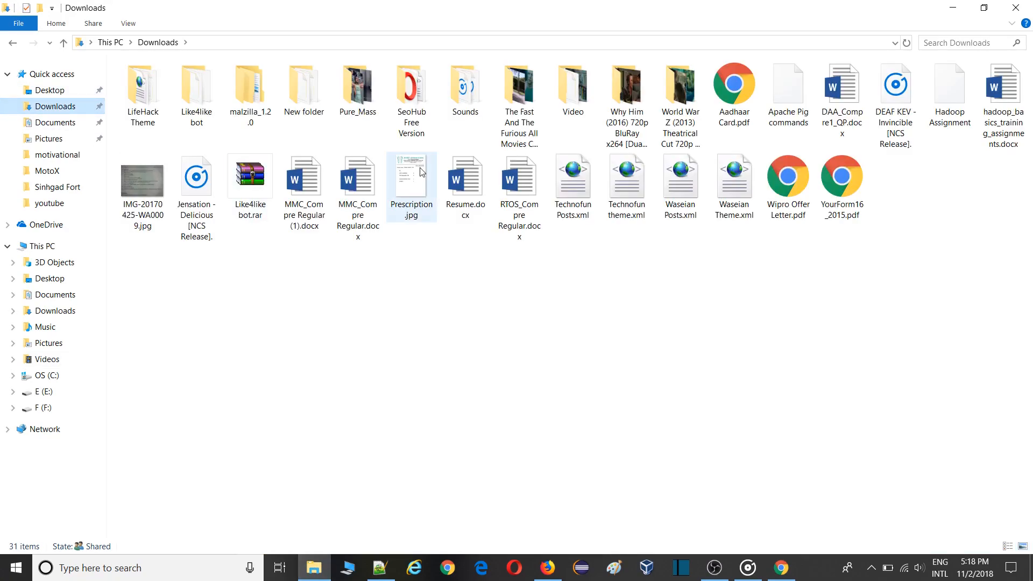
double_click(250, 86)
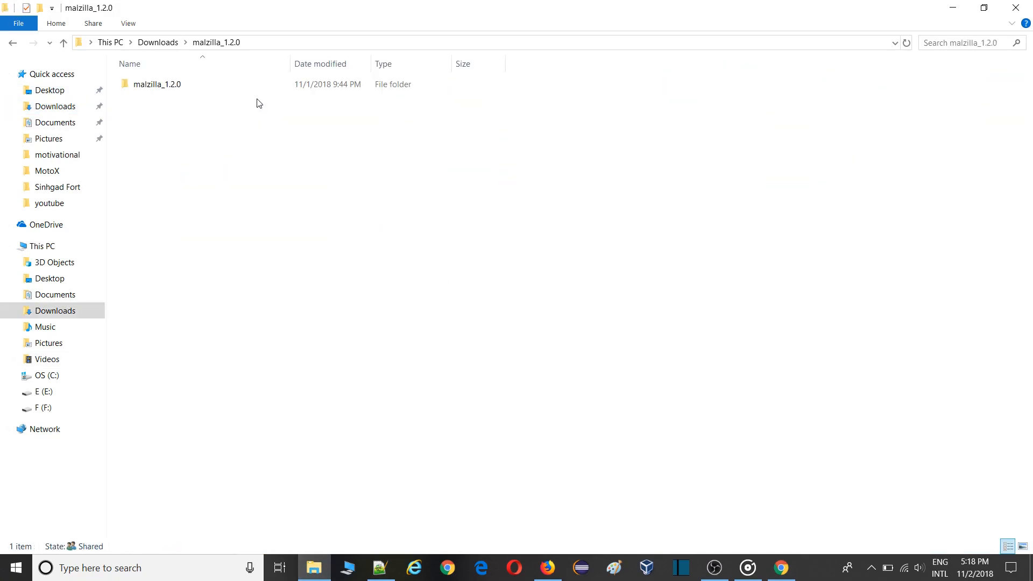
double_click(157, 84)
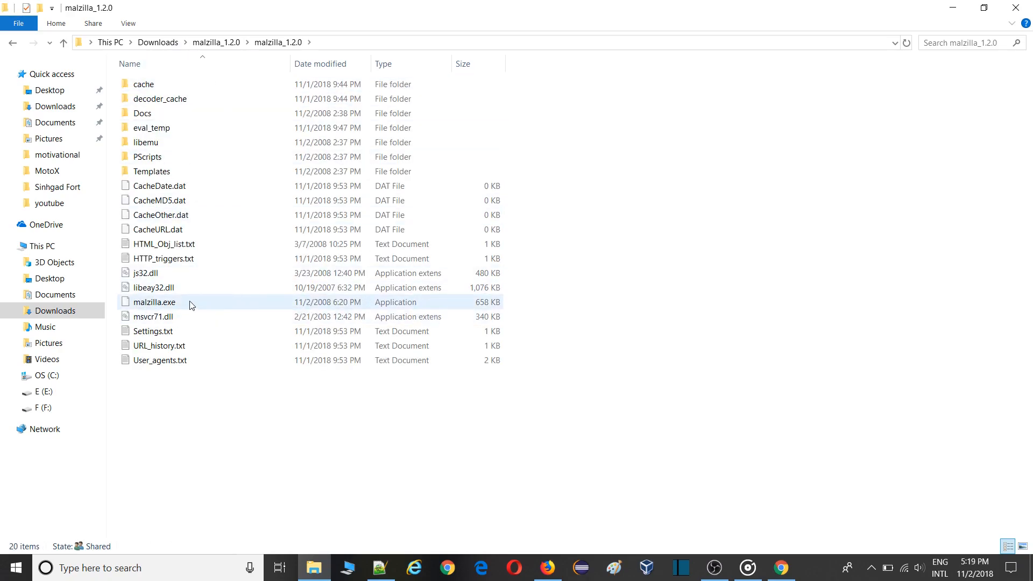
mouse_move(184, 305)
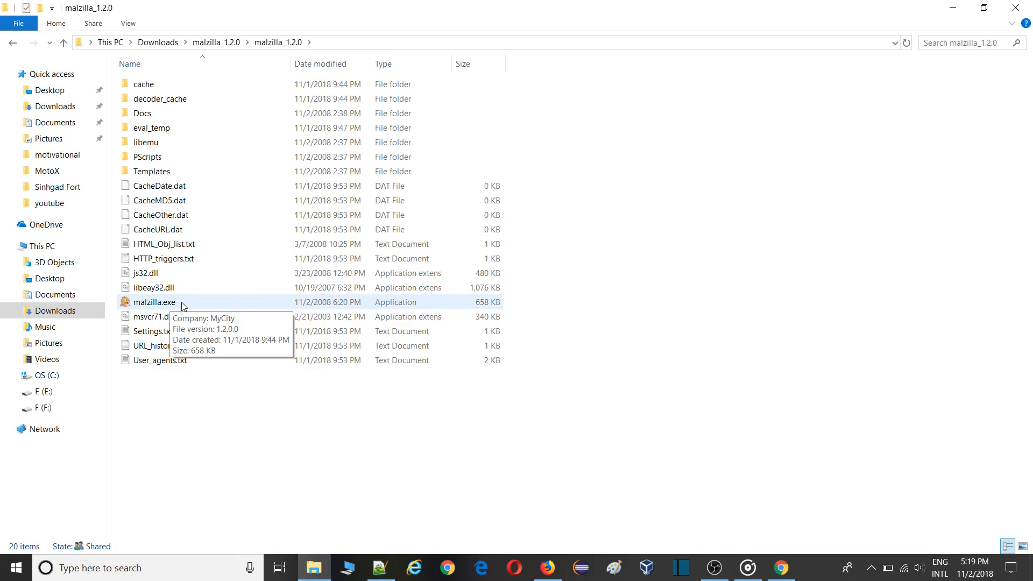
Step: Run malzilla.exe, allow the unverified program, and dismiss the ordinal-not-found error
double_click(155, 302)
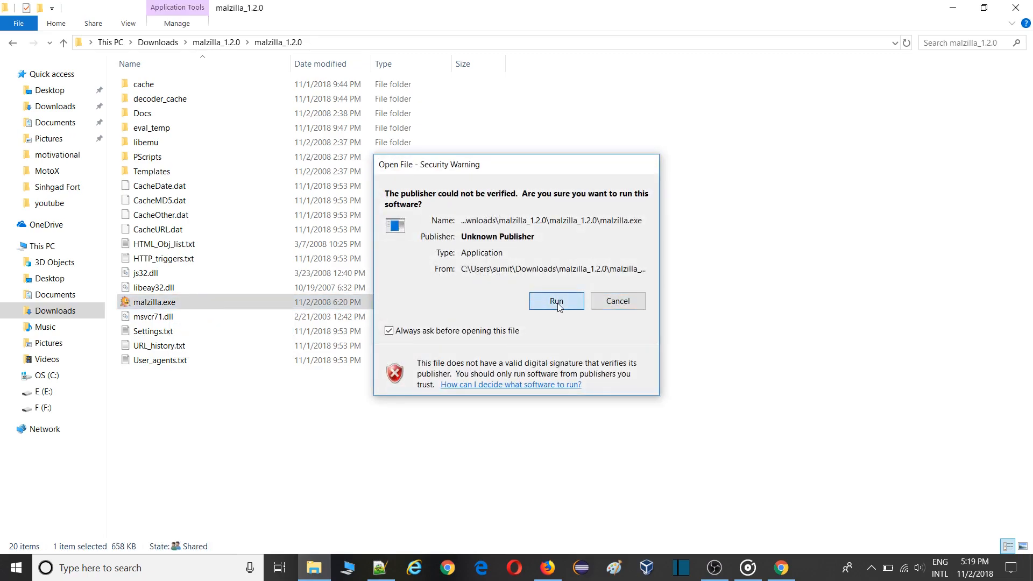
click(556, 301)
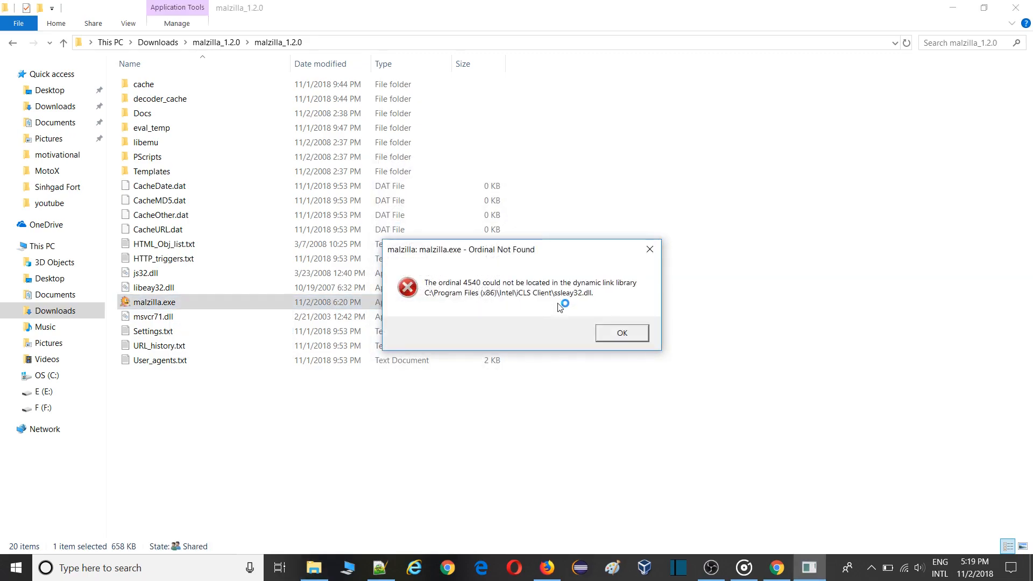
mouse_move(532, 277)
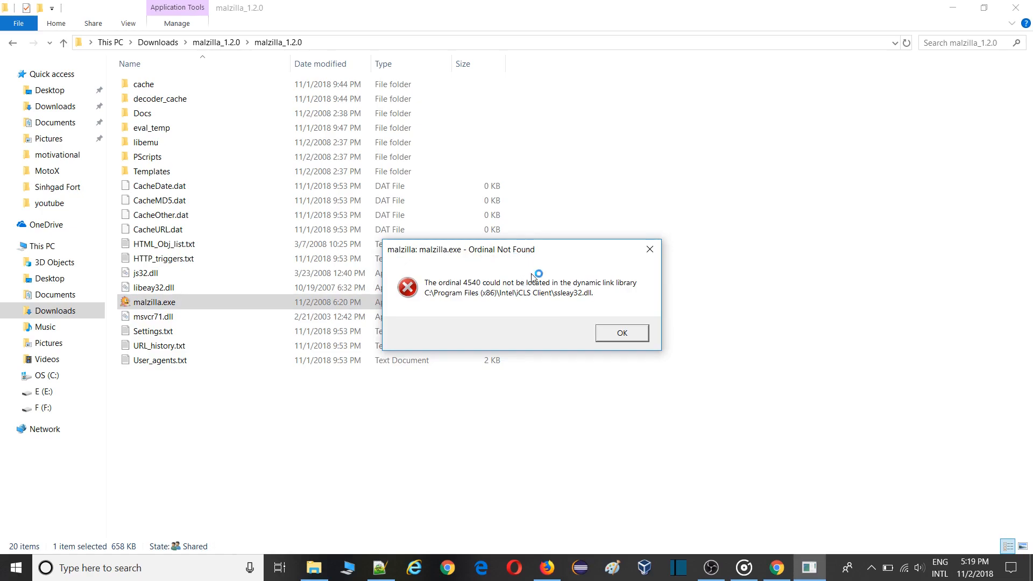
click(621, 332)
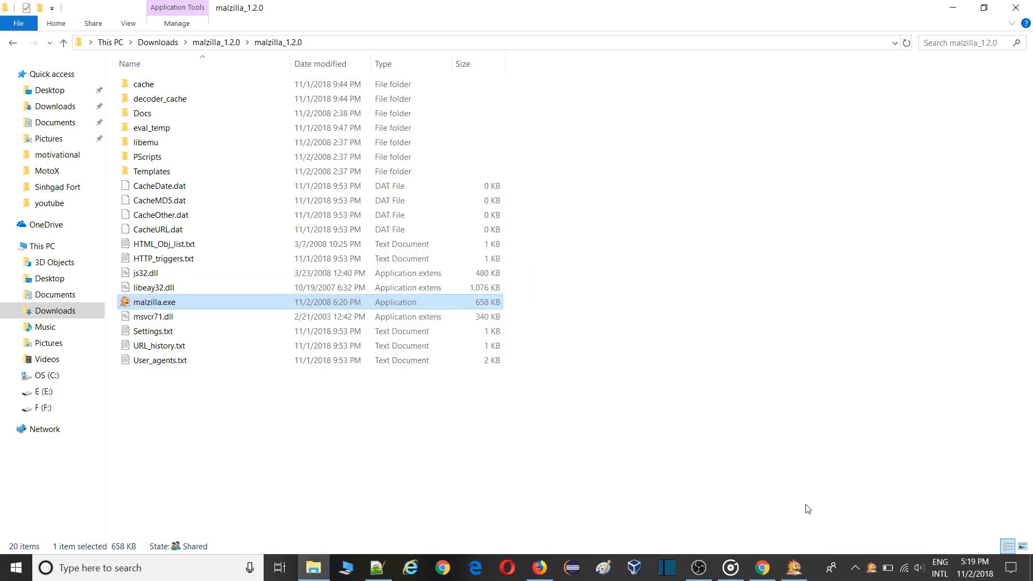
Step: Relaunch Malzilla, run the hex-encoded script in the Decoder, and dismiss its eval() results
double_click(154, 301)
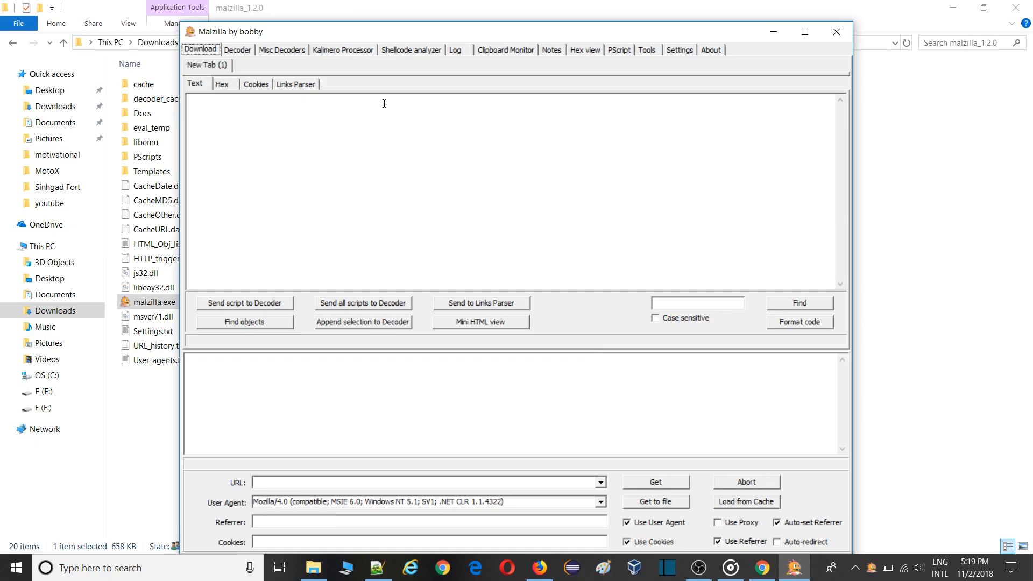
mouse_move(306, 84)
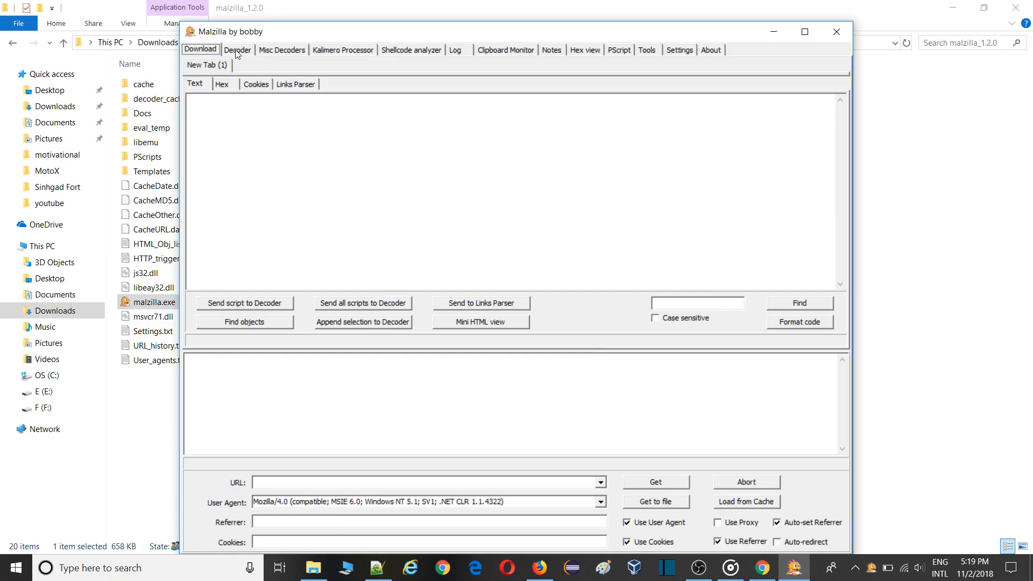
click(236, 49)
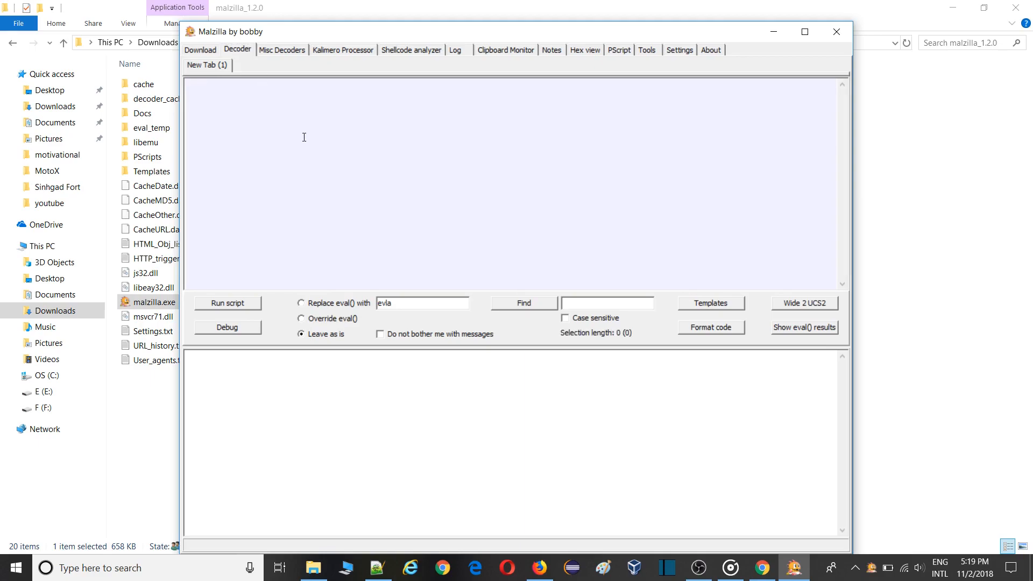
mouse_move(310, 138)
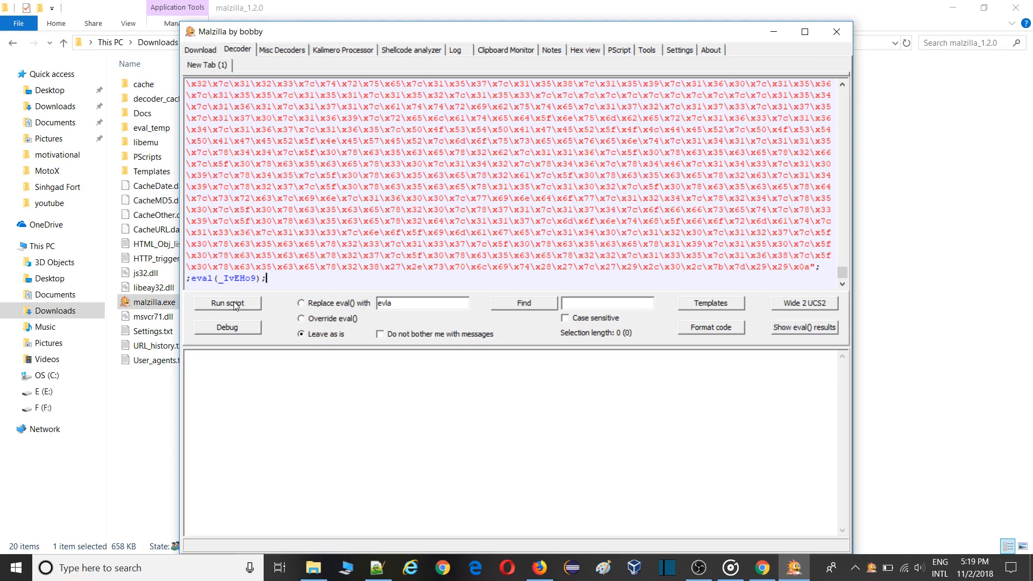
mouse_move(371, 418)
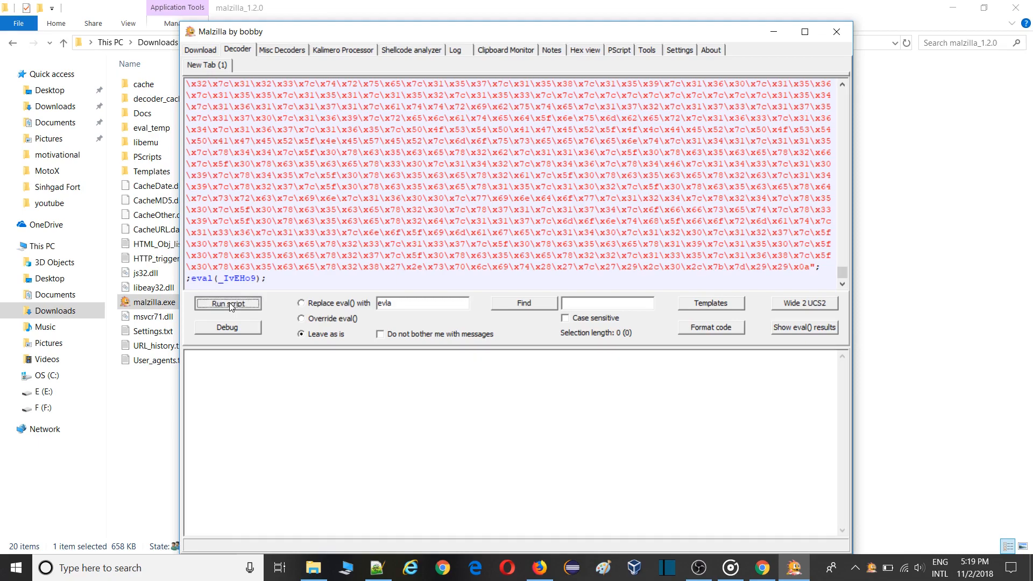
click(228, 303)
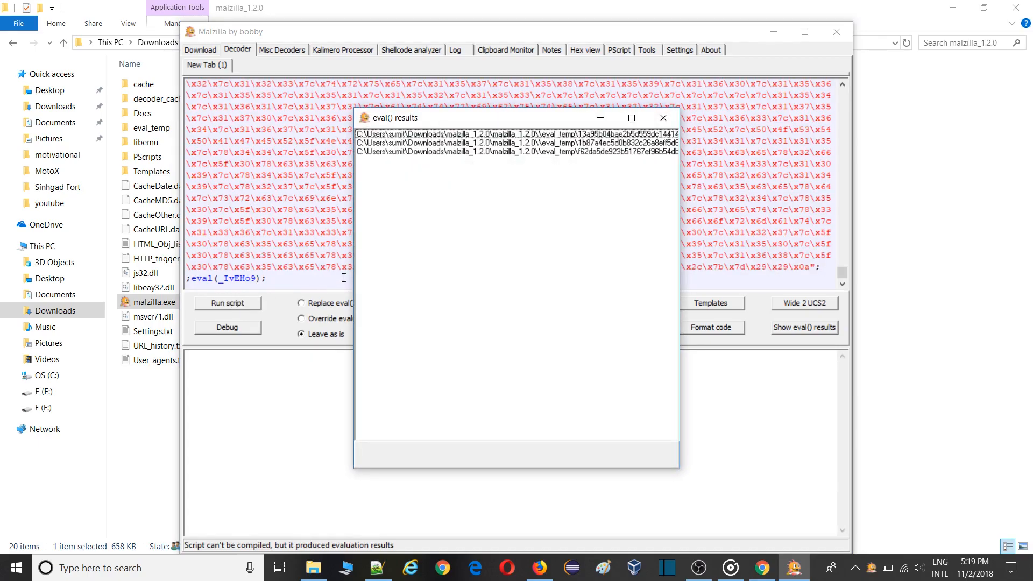
mouse_move(422, 154)
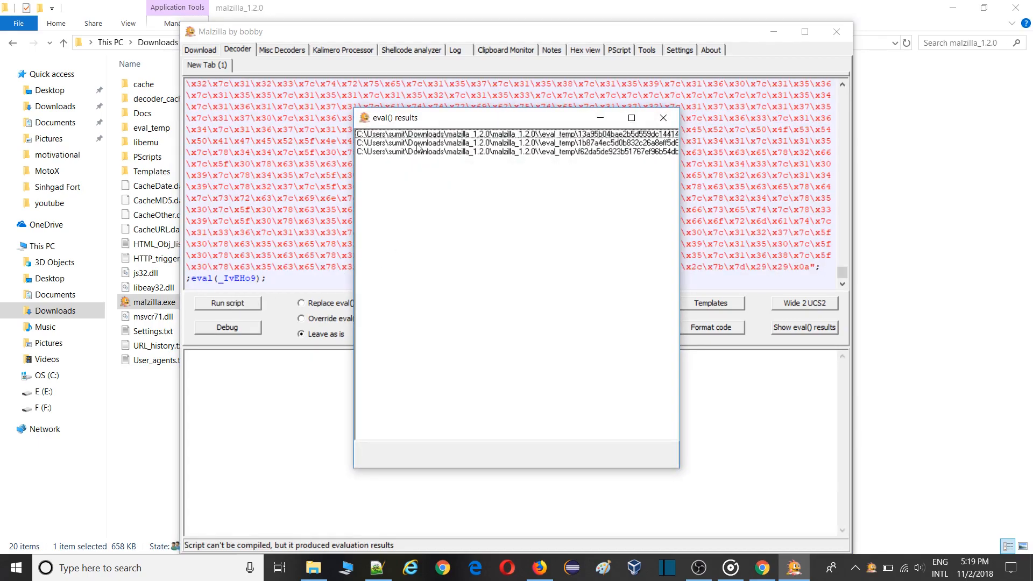
click(482, 131)
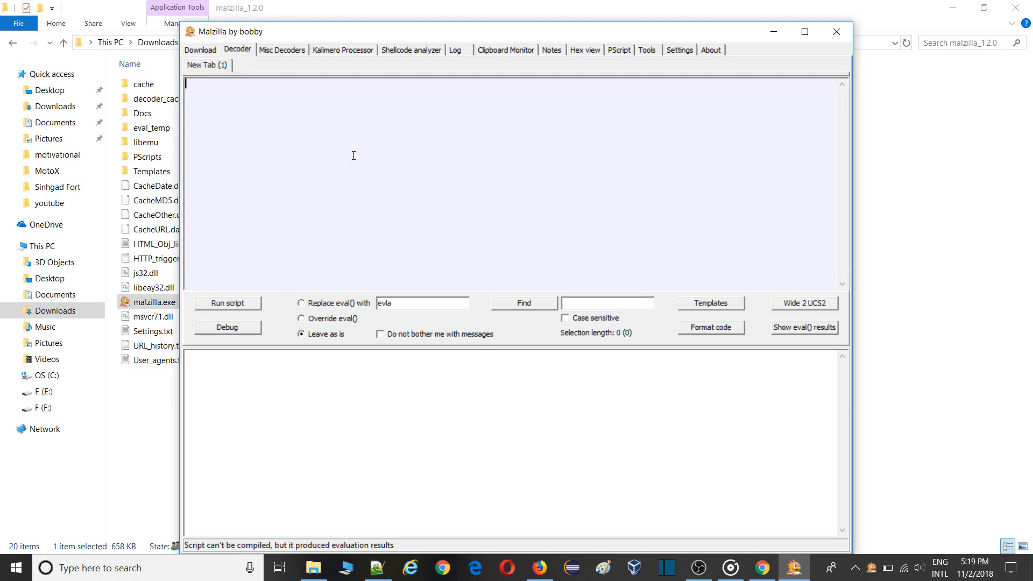
Step: Paste the second packed script layer into the Decoder and run it
click(228, 303)
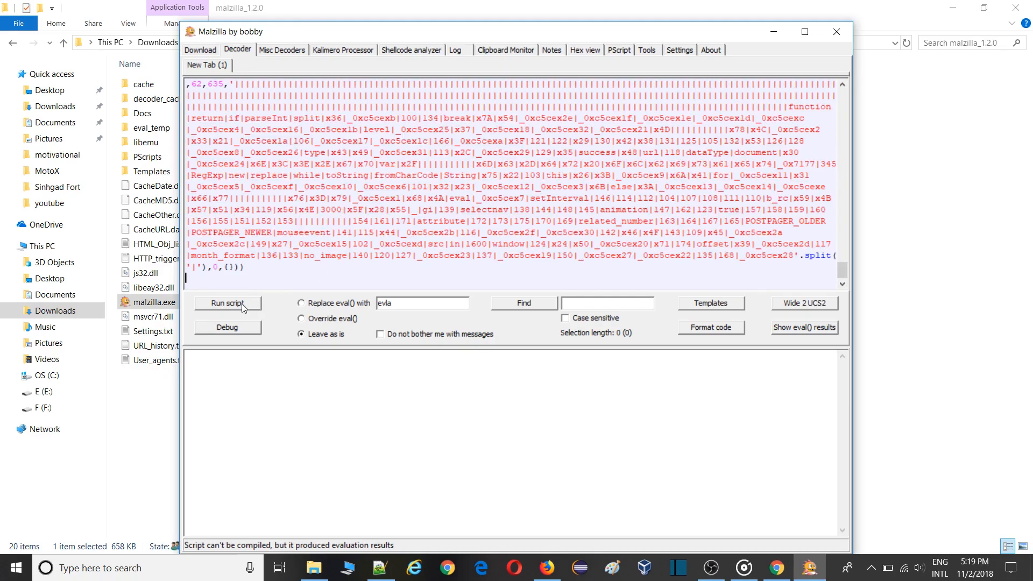
click(804, 327)
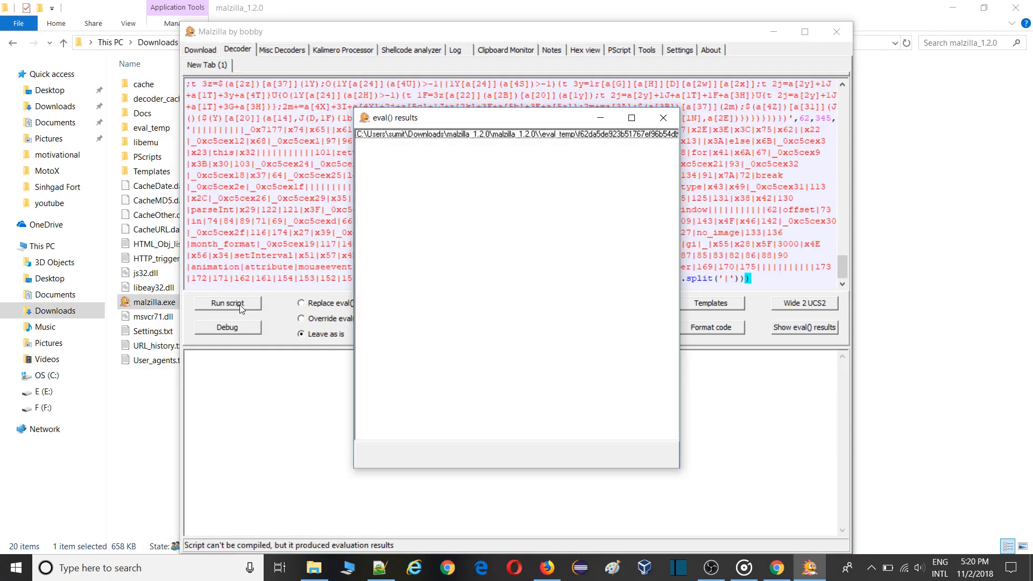
mouse_move(445, 140)
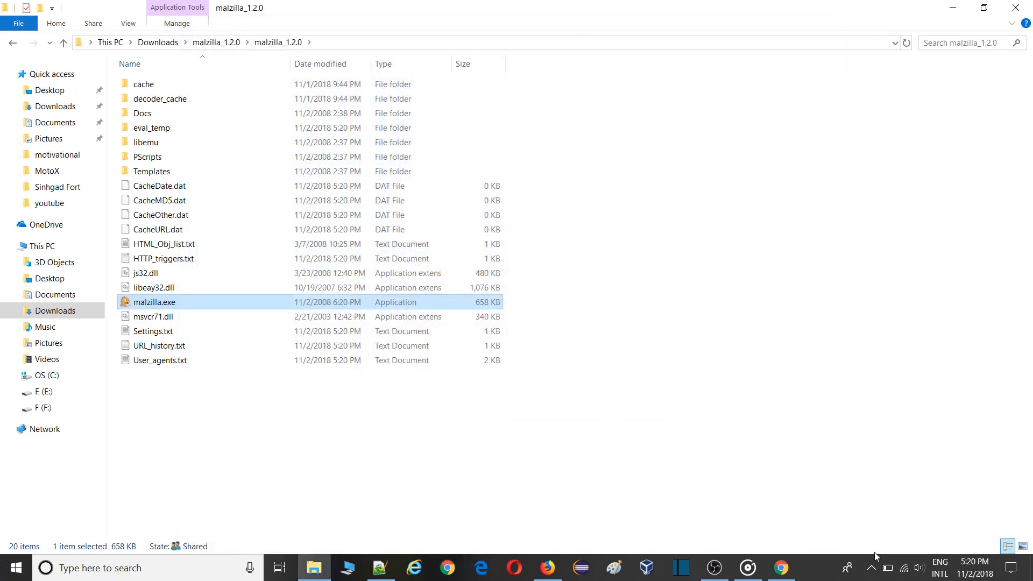
Step: Paste the packed script into the Online JavaScript Beautifier in a new Chrome tab and beautify it
click(781, 567)
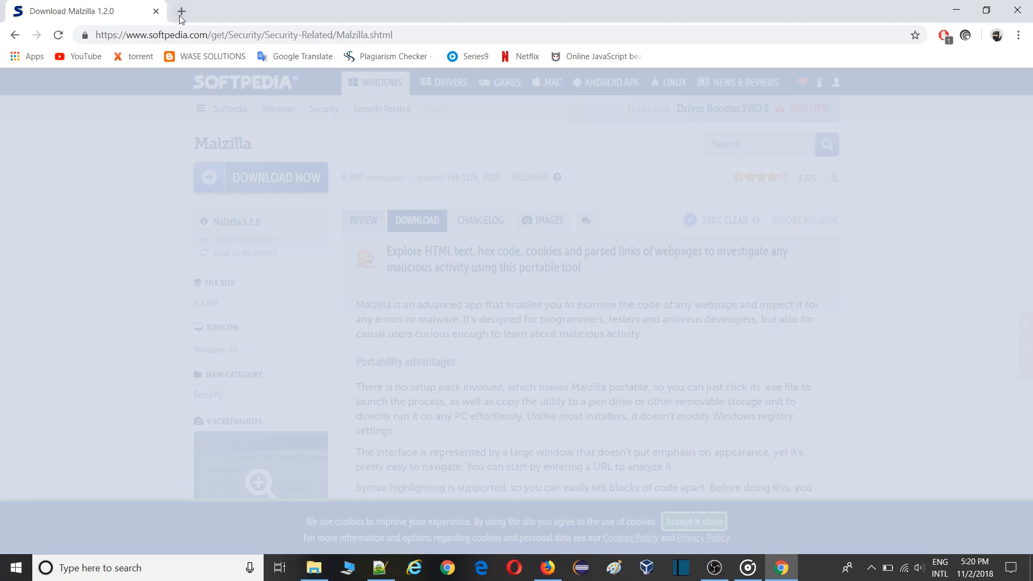
click(181, 12)
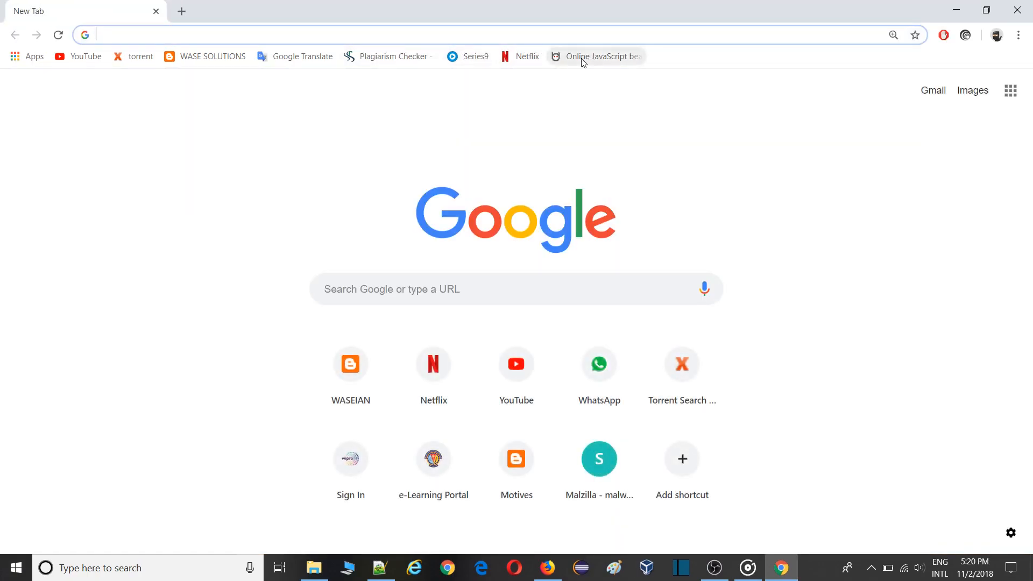
click(603, 56)
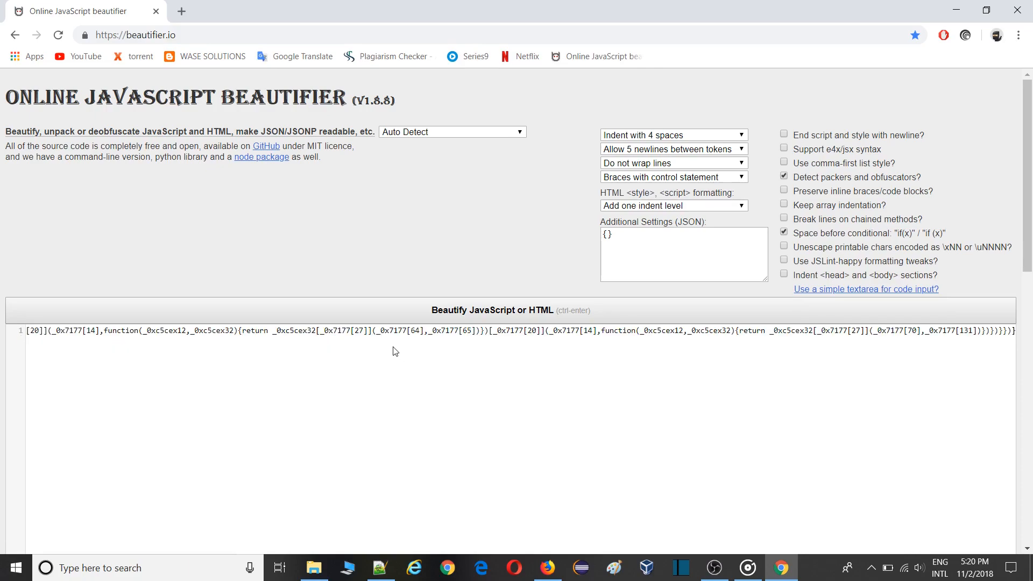
mouse_move(463, 323)
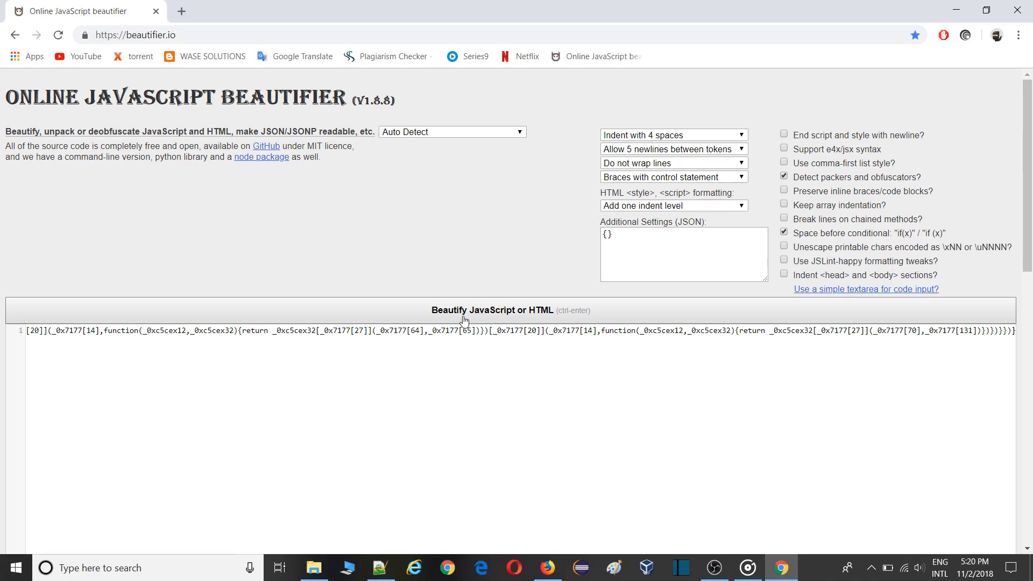
click(492, 310)
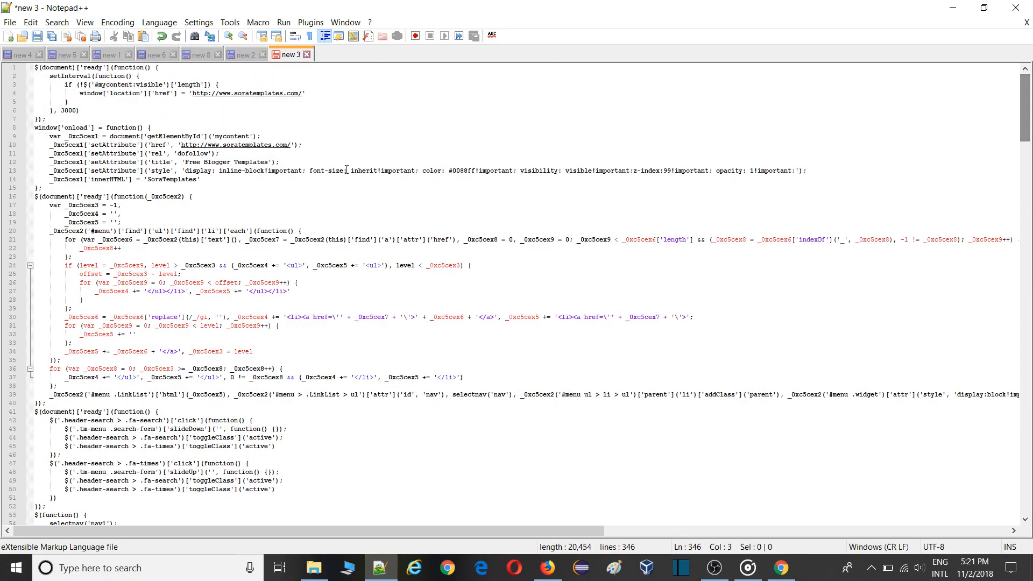
mouse_move(197, 99)
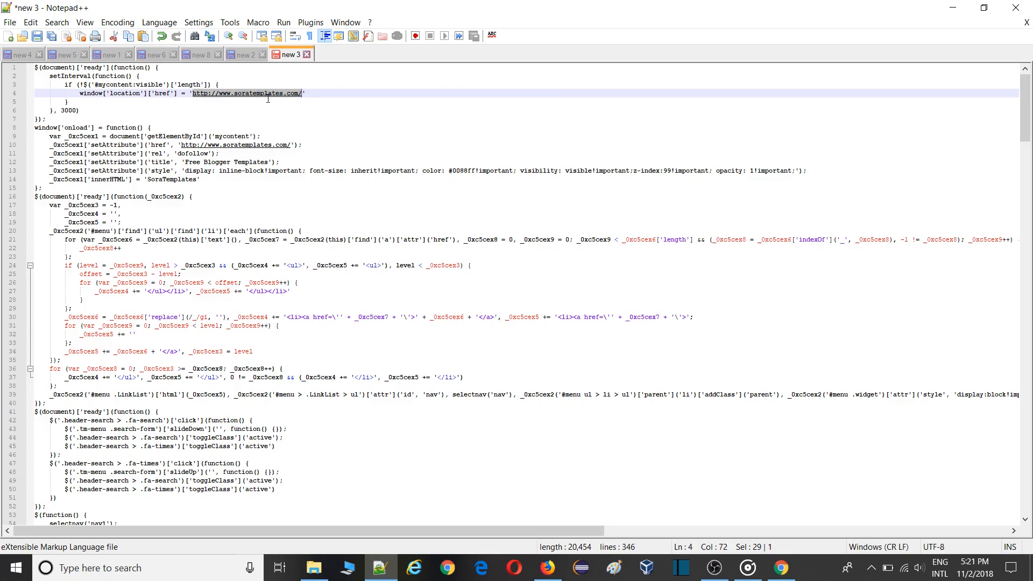
key(Ctrl+f)
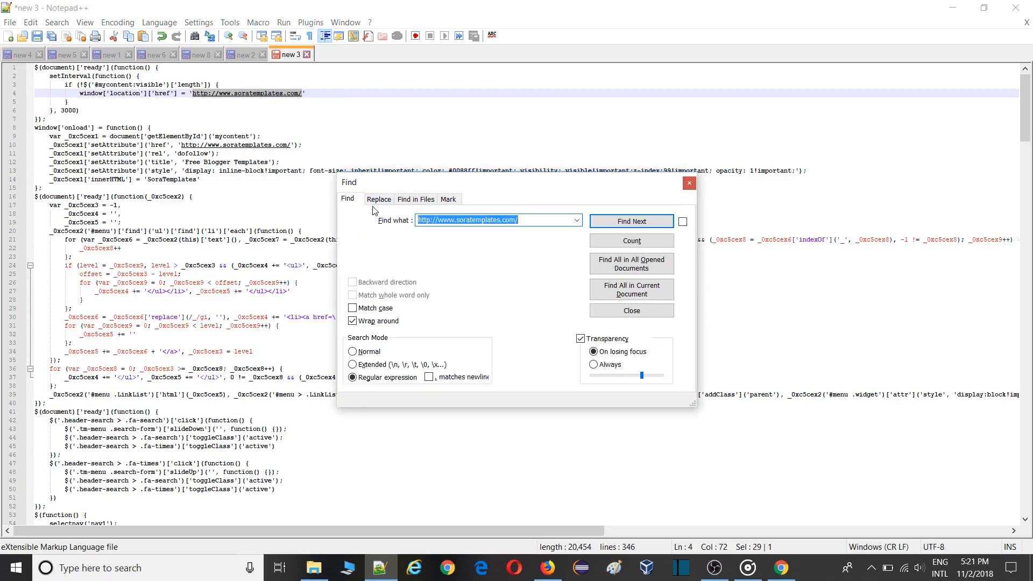
click(378, 199)
text(https://www.Waseian)
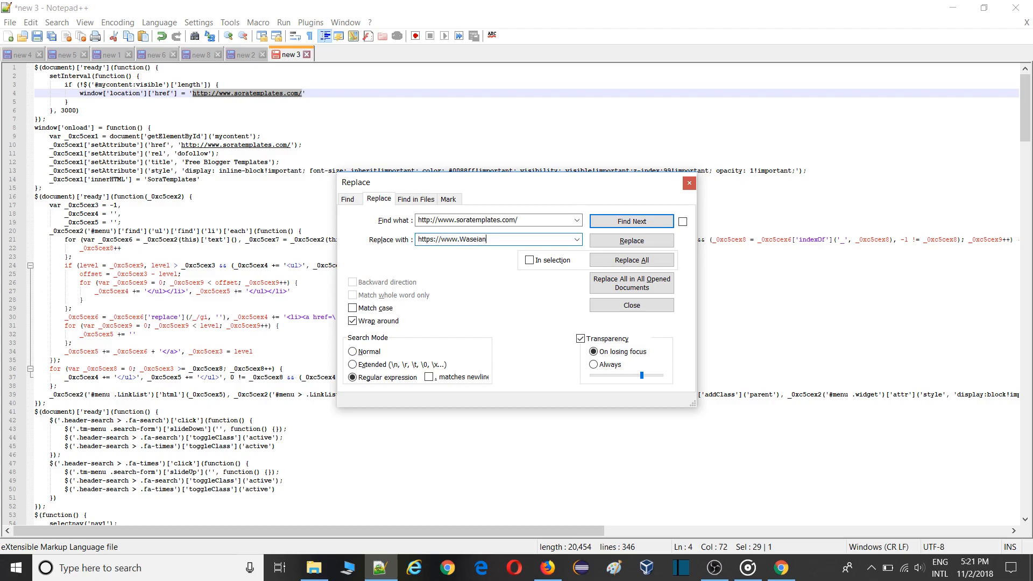
text(.com)
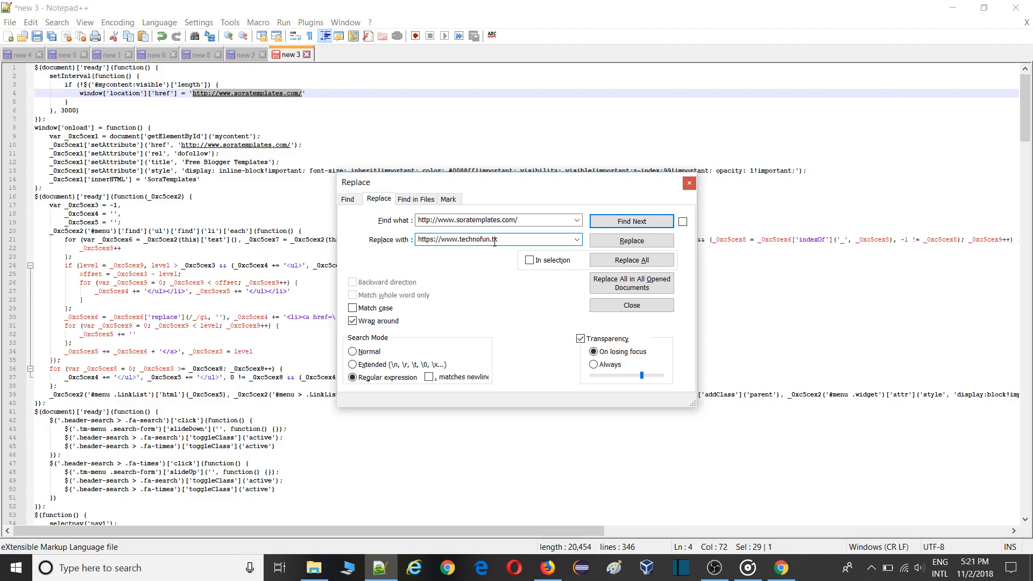
mouse_move(419, 56)
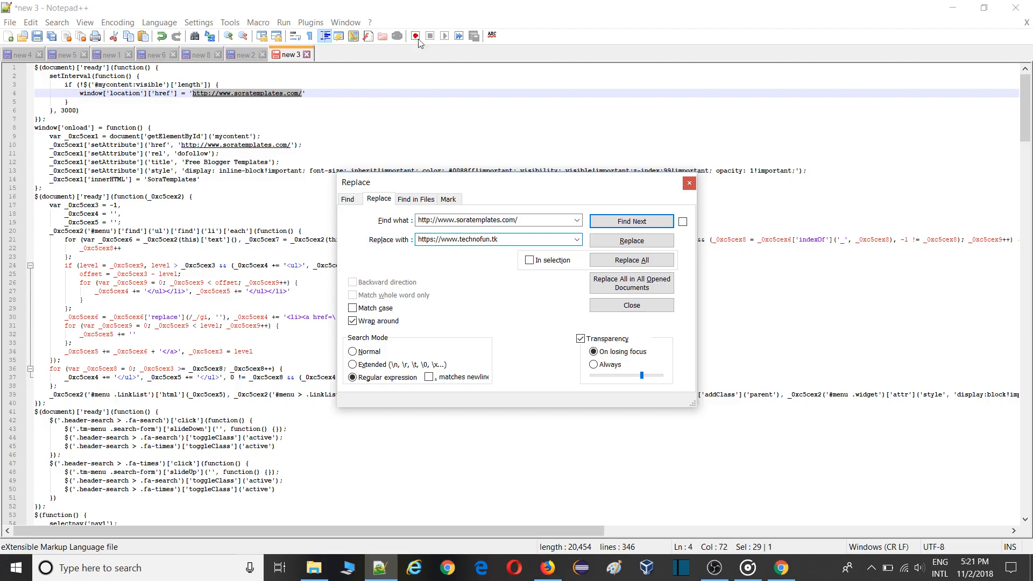
click(631, 260)
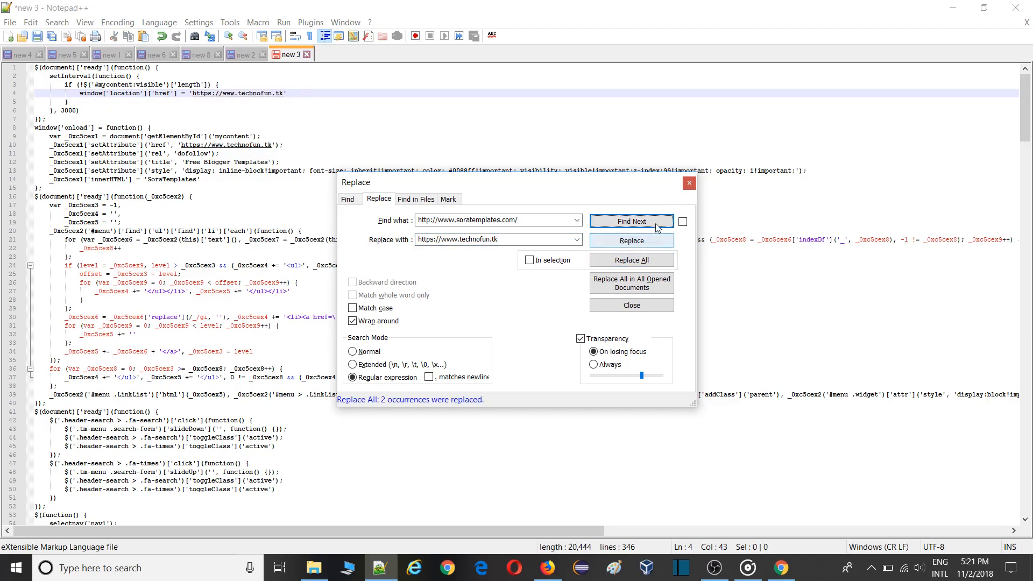
click(630, 305)
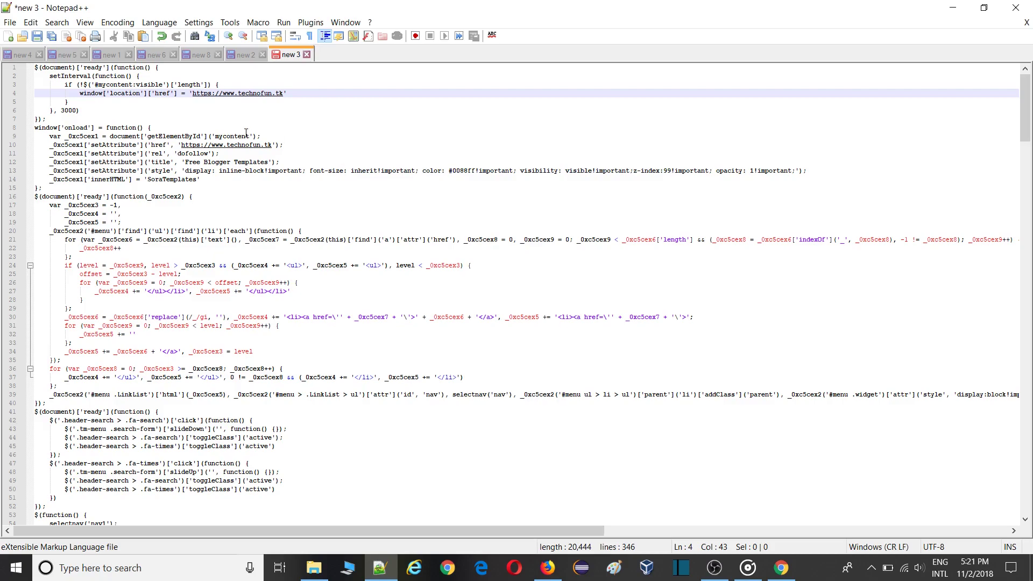
mouse_move(192, 161)
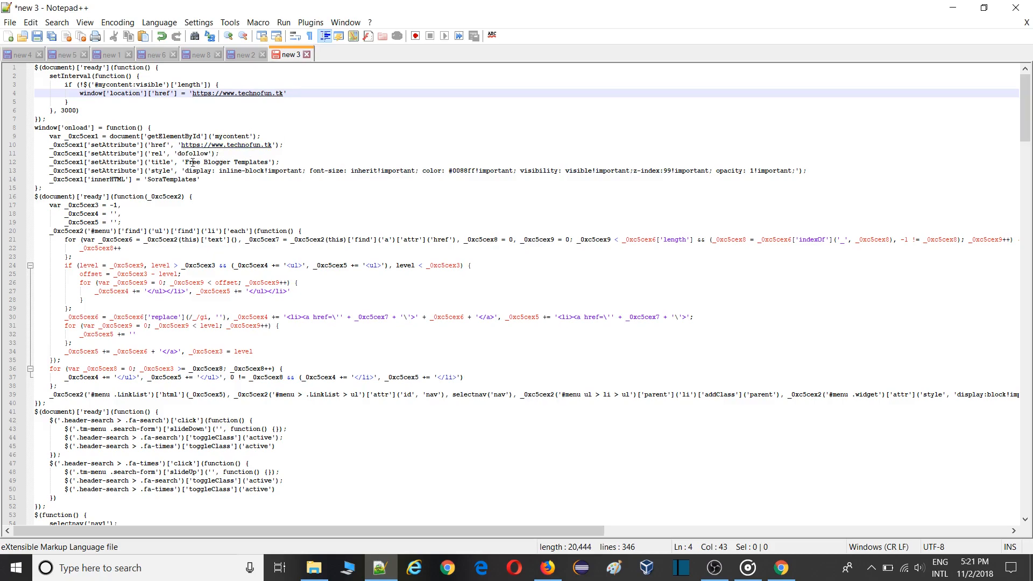
Step: Replace every SoraTemplates credit name in the script with Technofun
double_click(171, 179)
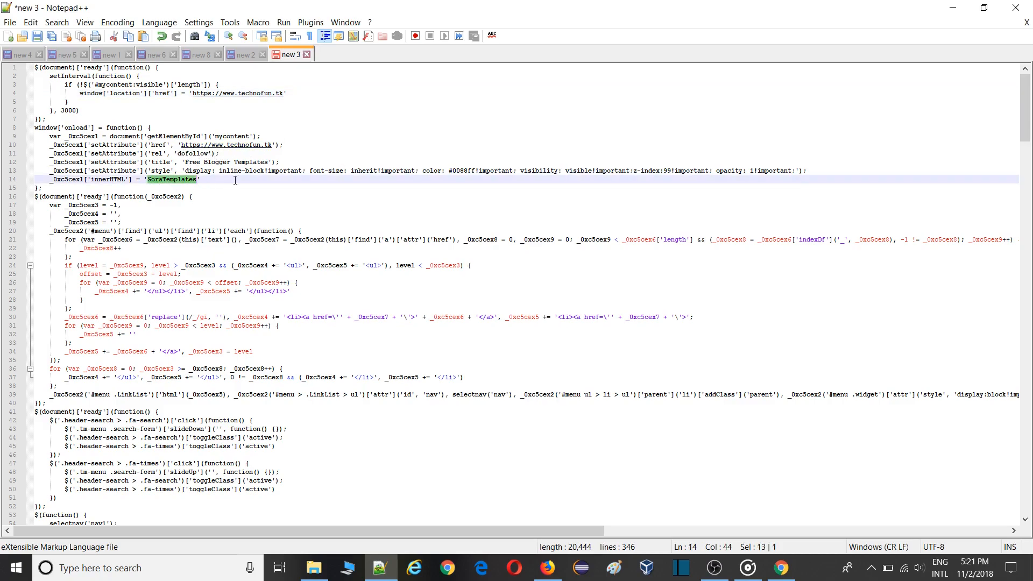
key(Ctrl+f)
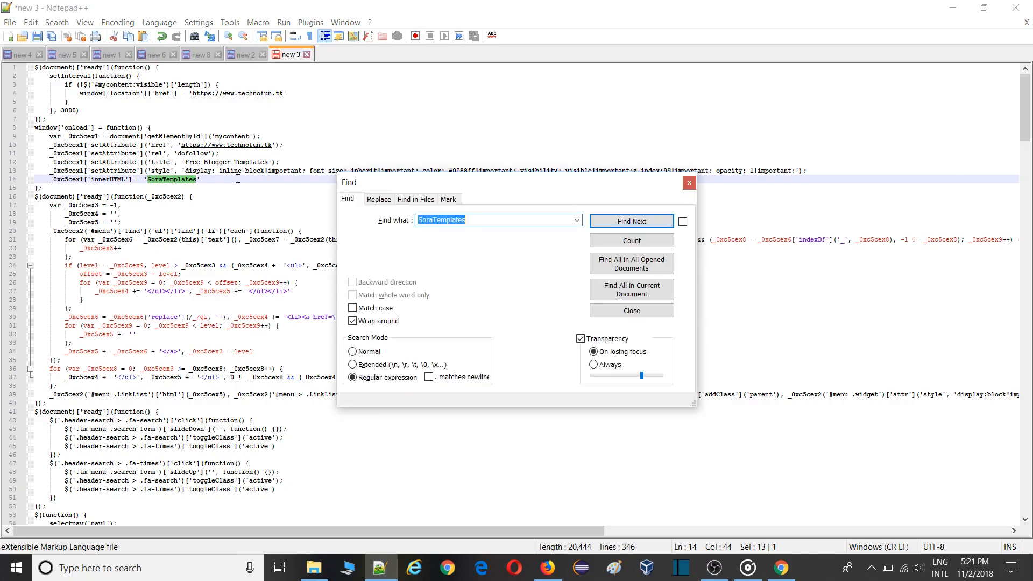
mouse_move(379, 199)
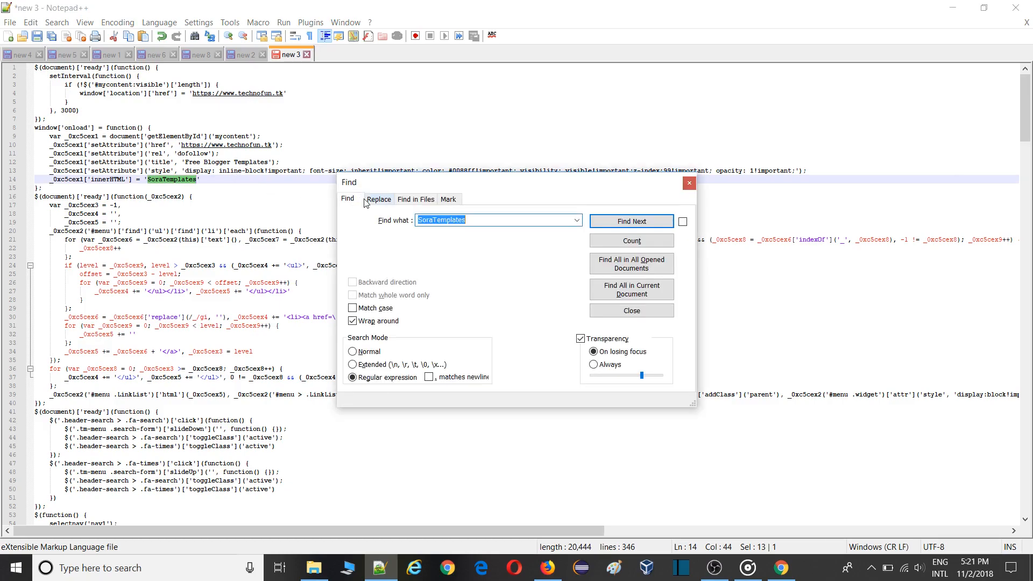
click(379, 199)
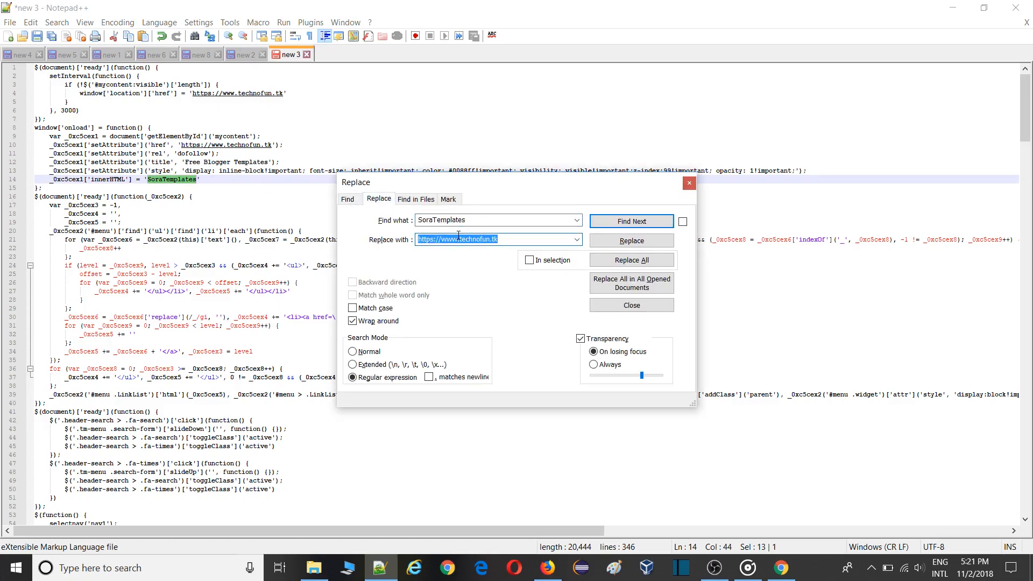
text(Technofun)
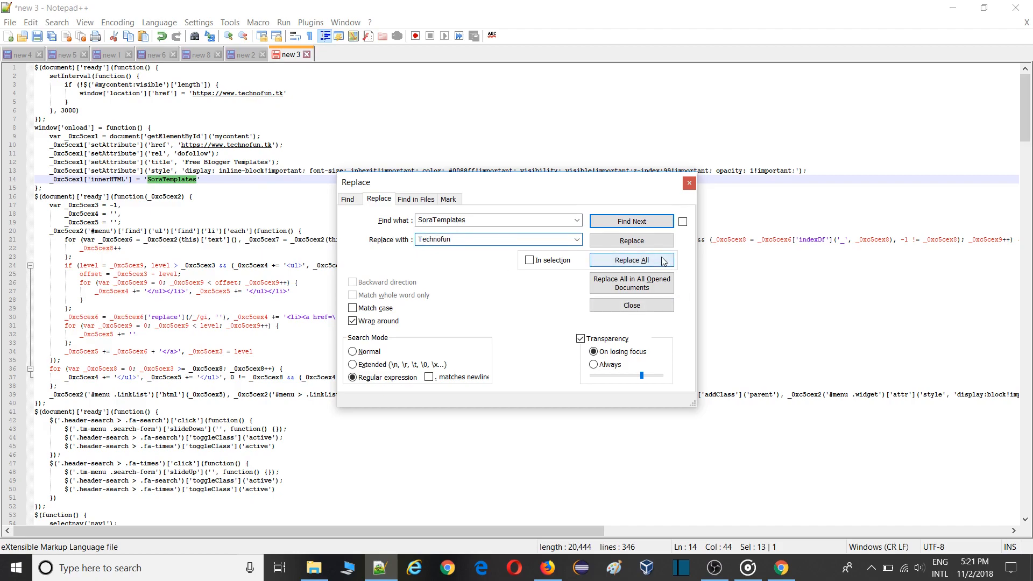
click(631, 259)
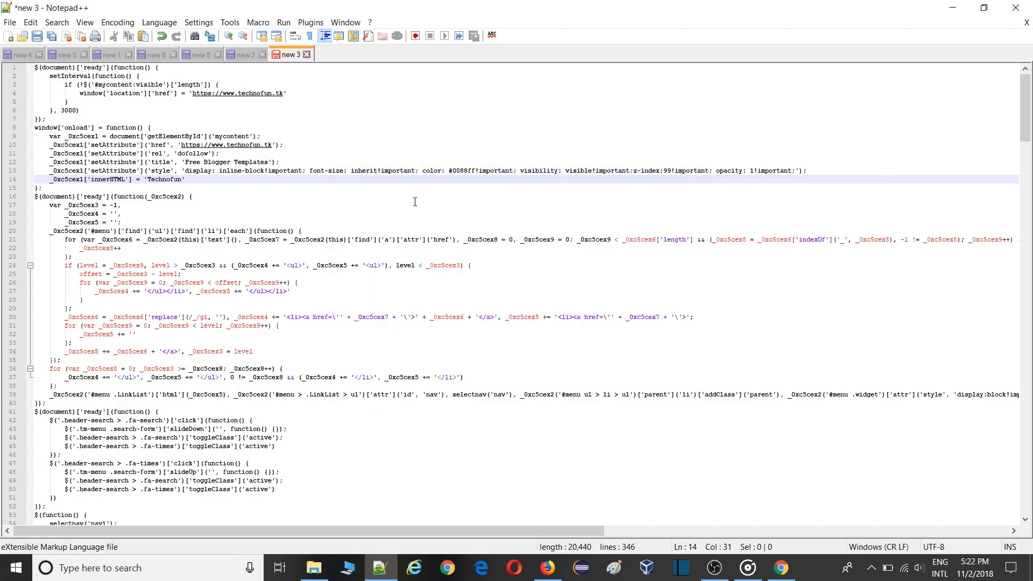
Step: Paste the Technofun script into the theme code's blank gap and select the whole theme for Blogger
key(ctrl+a)
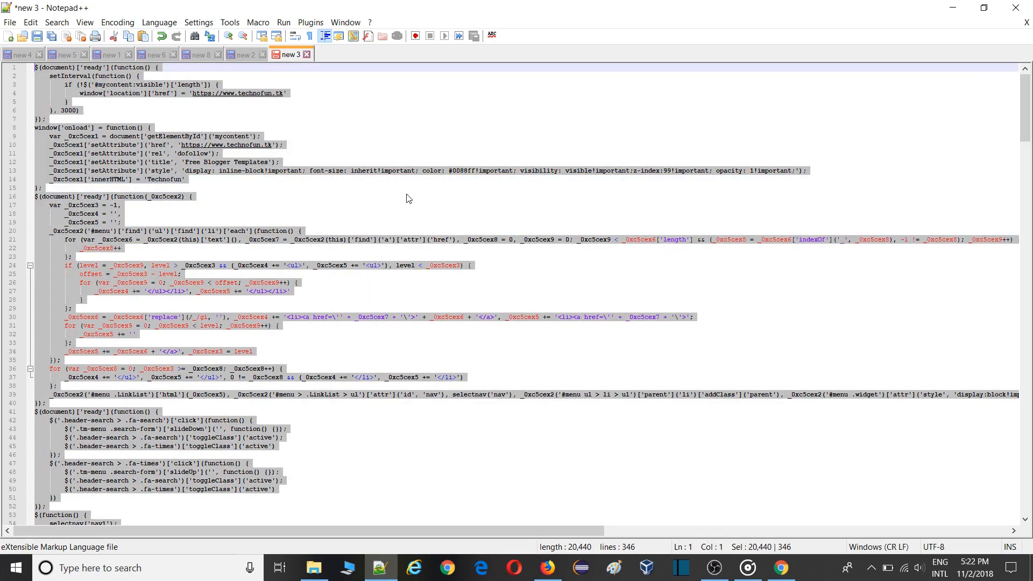
mouse_move(262, 37)
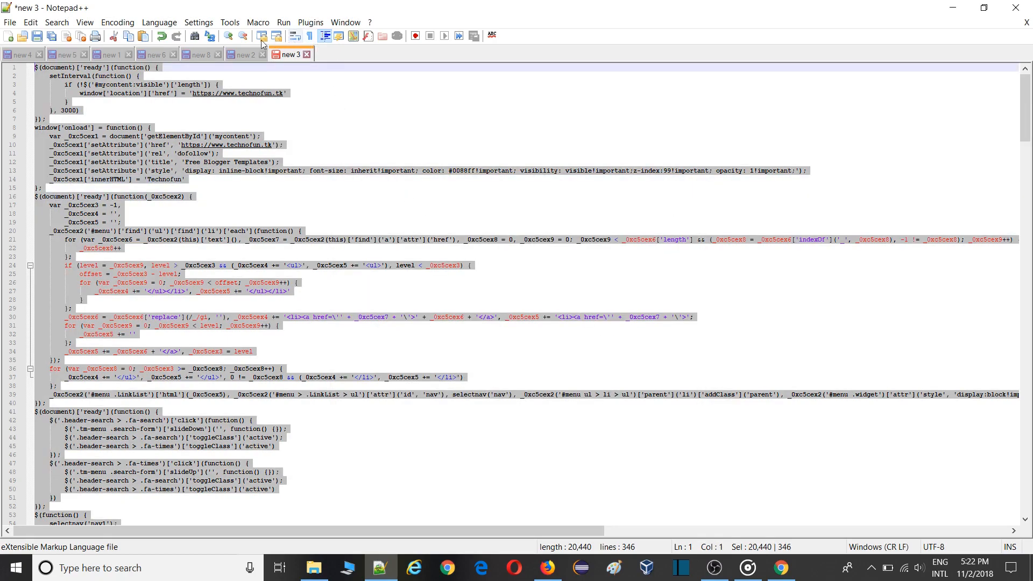
click(244, 54)
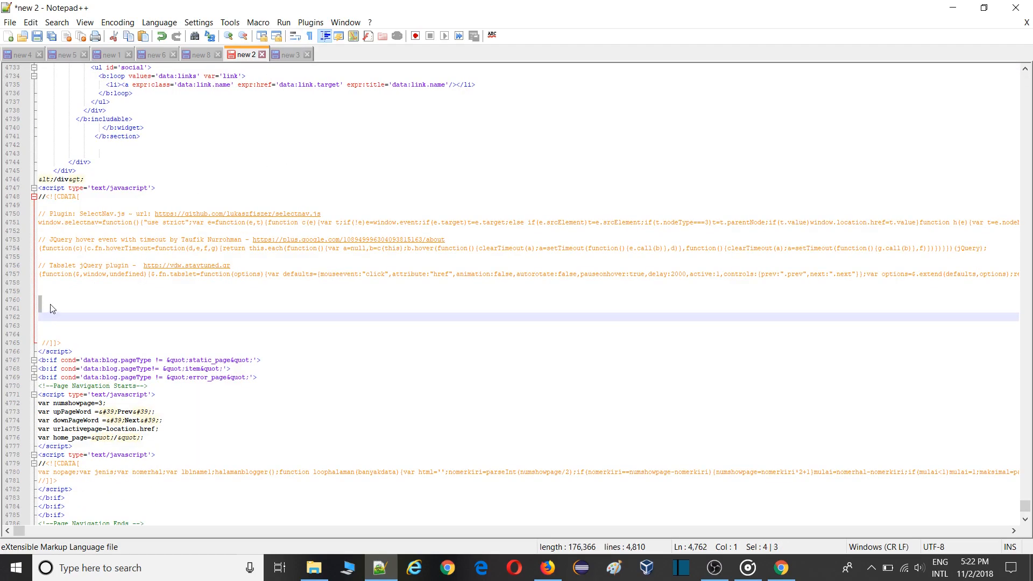
click(48, 300)
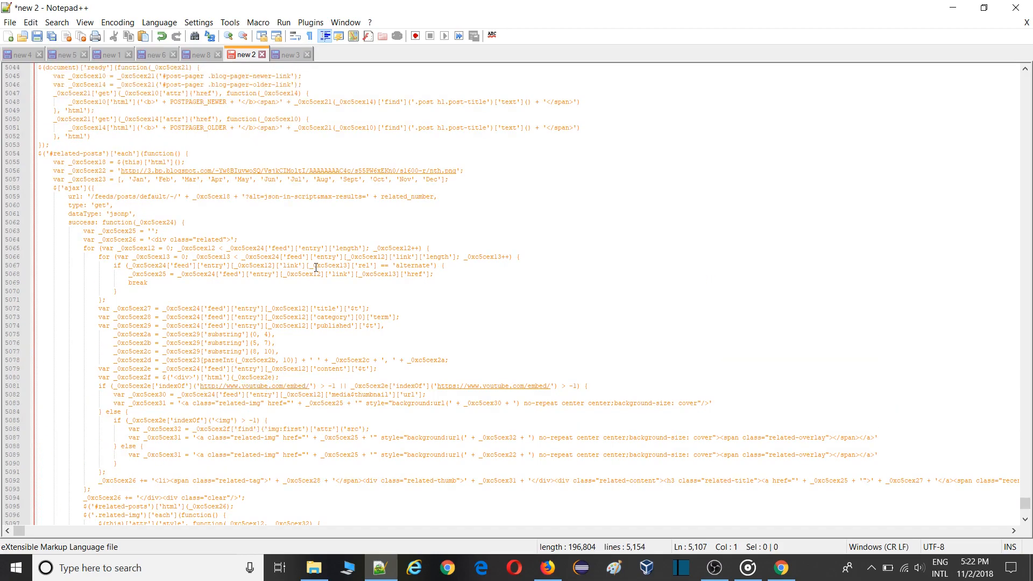
key(ctrl+a)
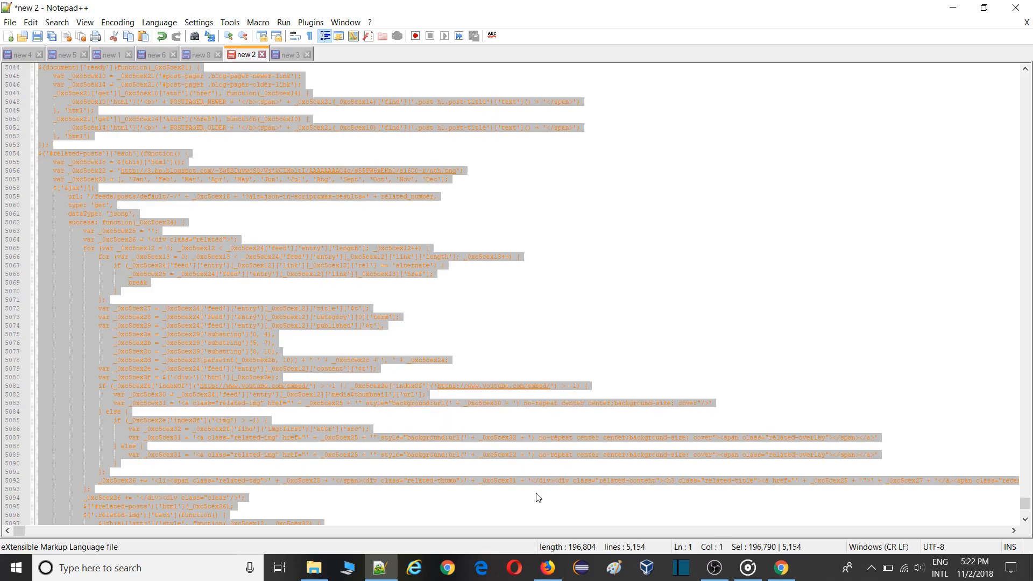
mouse_move(568, 567)
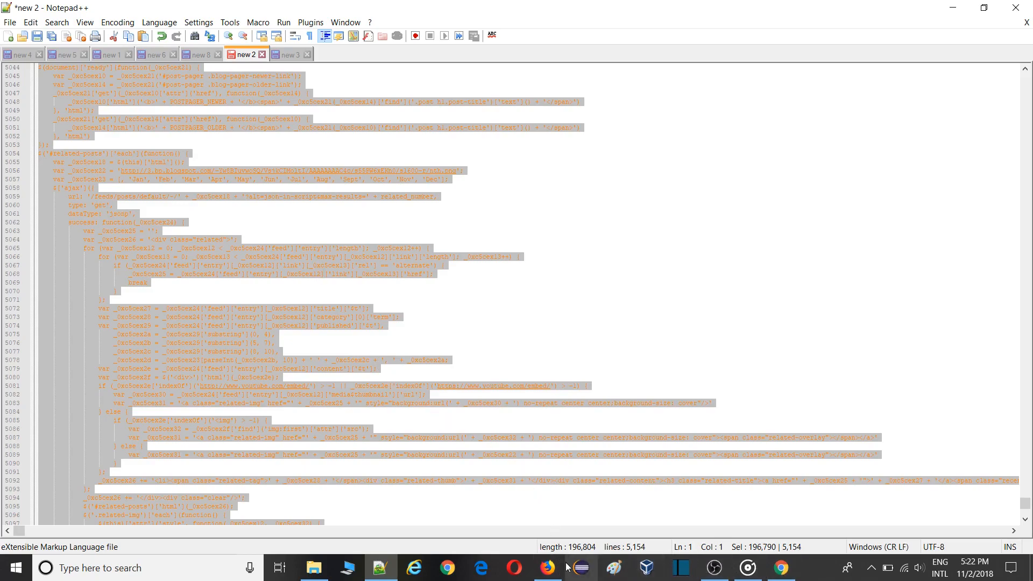
click(547, 567)
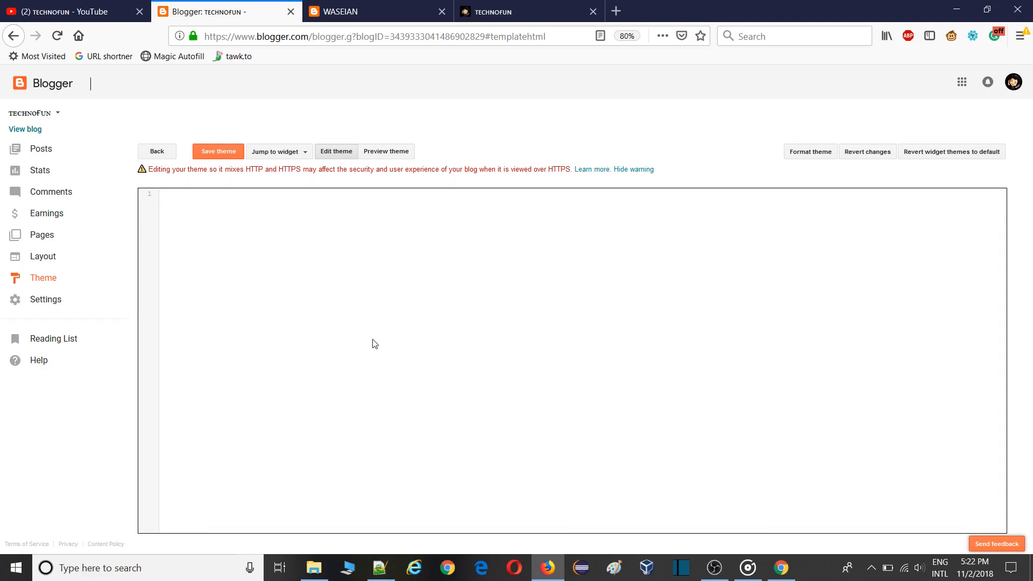
mouse_move(329, 241)
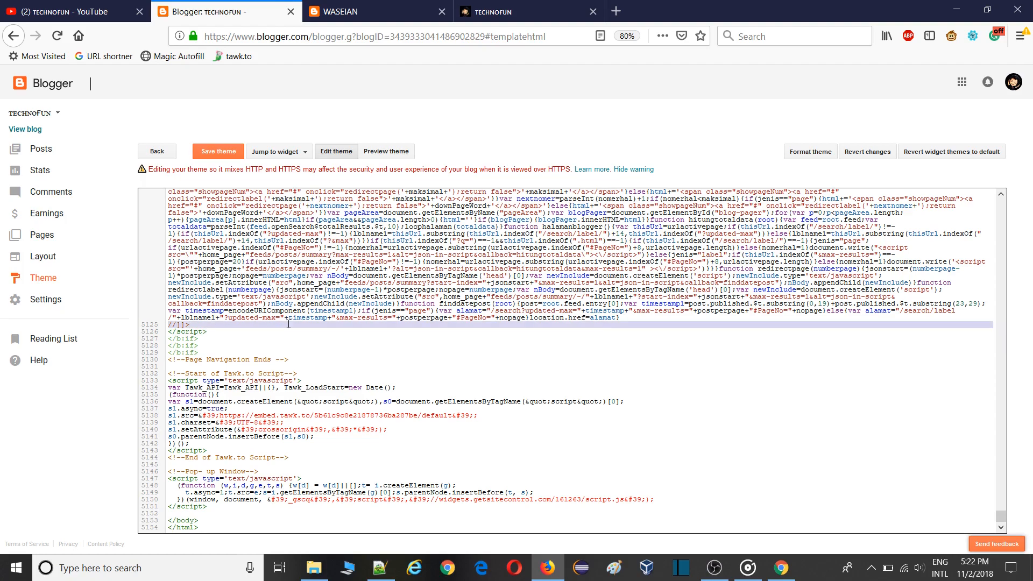
Step: Search the pasted theme code in Blogger for the 'Created' footer credit text
key(Ctrl+f)
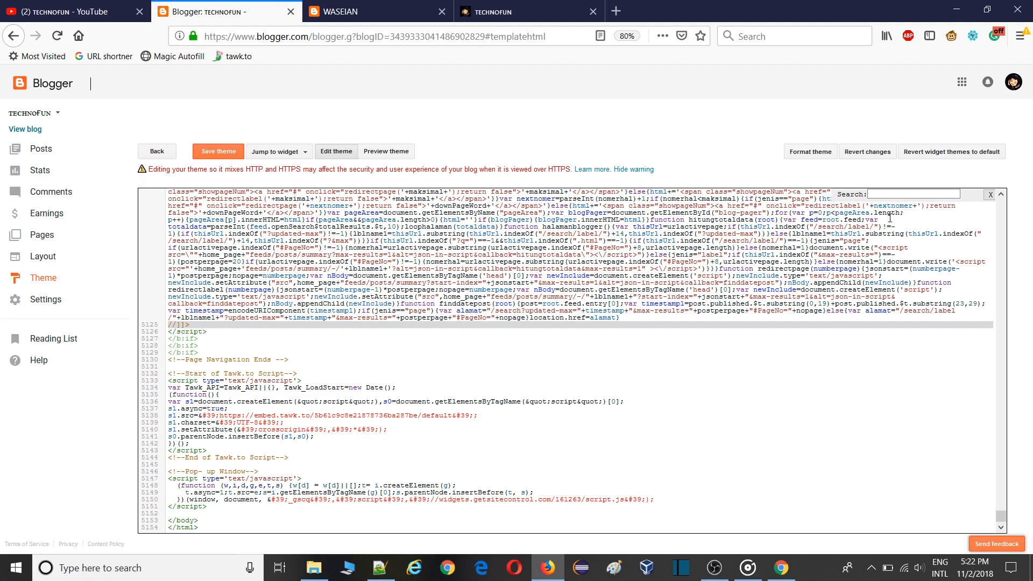
text(Created by)
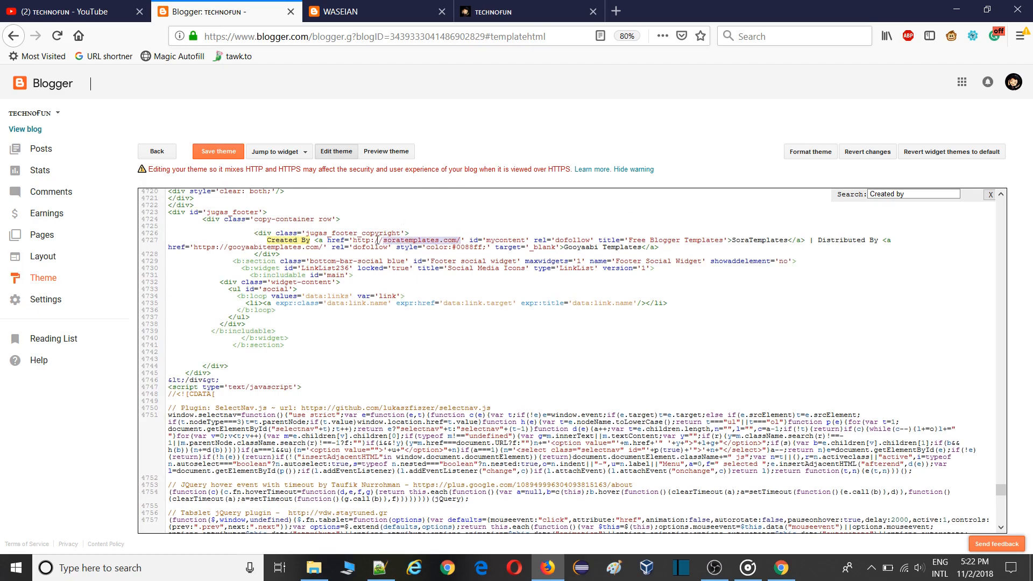
Step: Change the Created By links to technofun.tk reading My viewers and Technofun, and save the theme
click(510, 11)
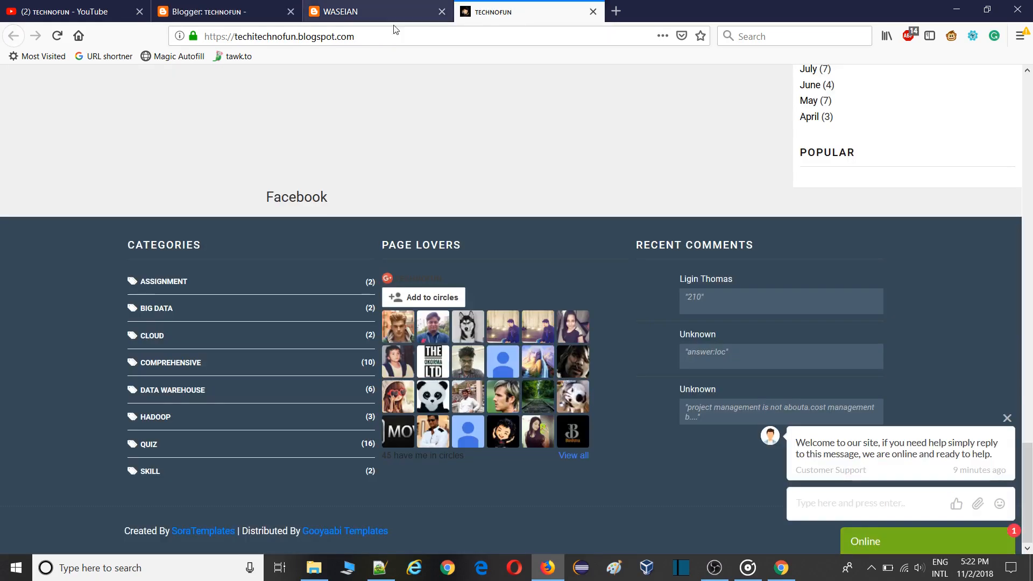
click(218, 10)
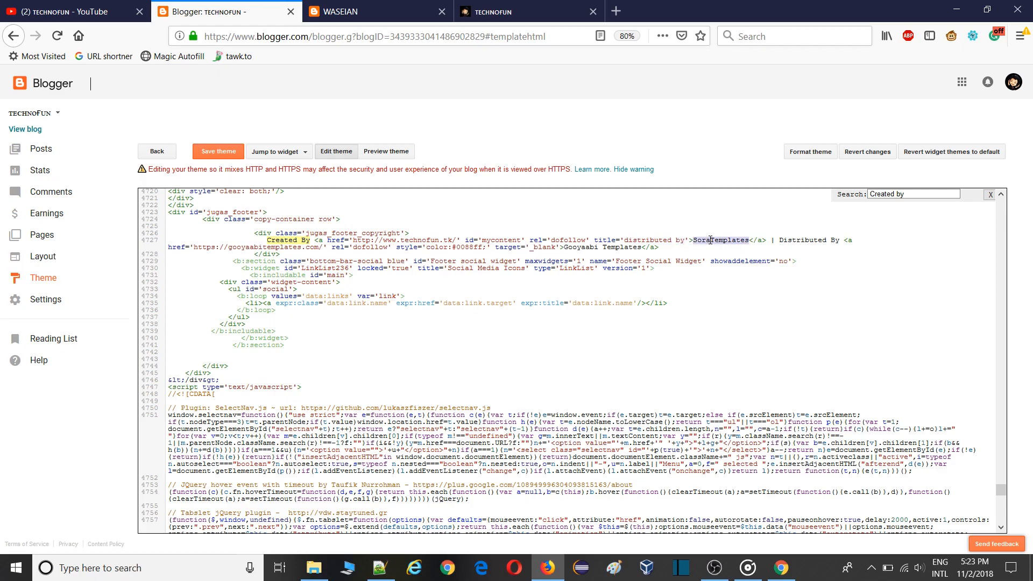
text(My viewe)
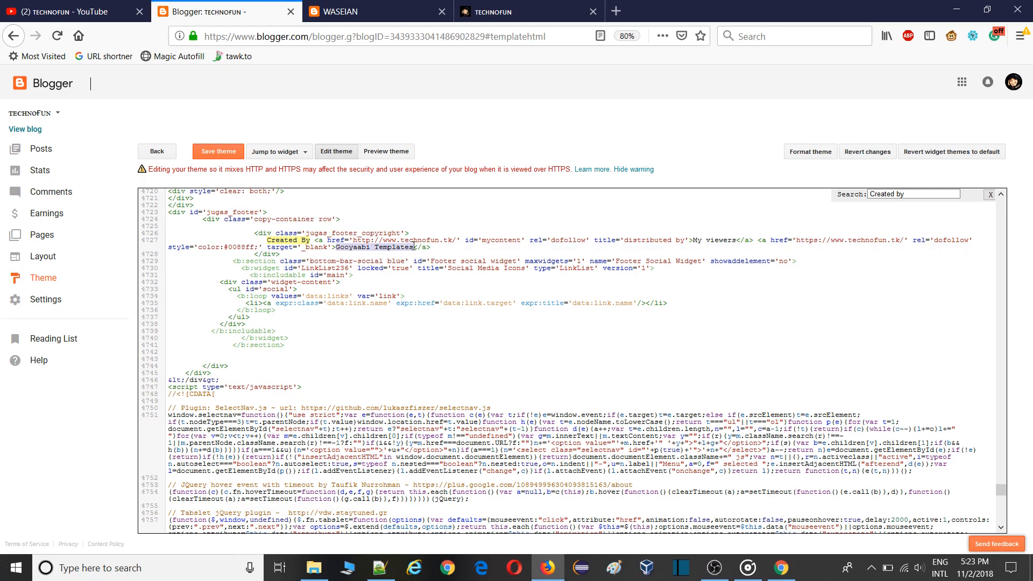
text(Technofun)
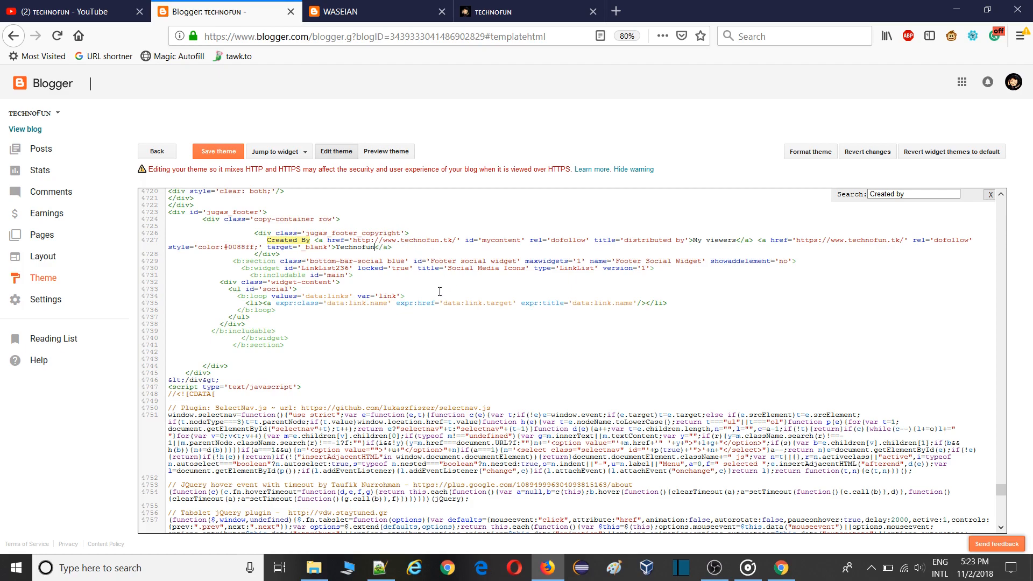
click(217, 151)
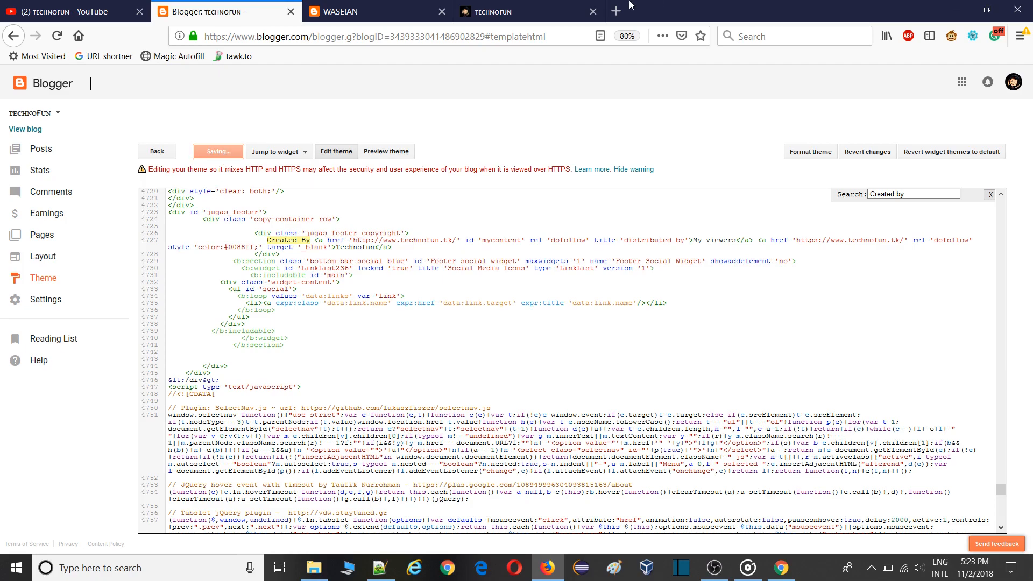
mouse_move(712, 136)
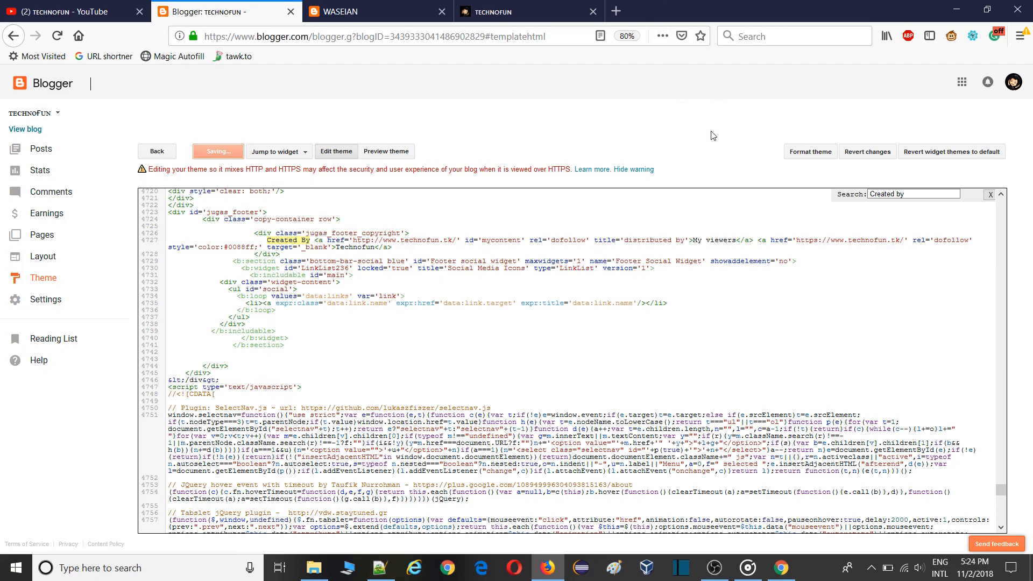
Step: Check the live blog footer now reads Created By Technofun Technofun, then return to the theme editor
click(396, 12)
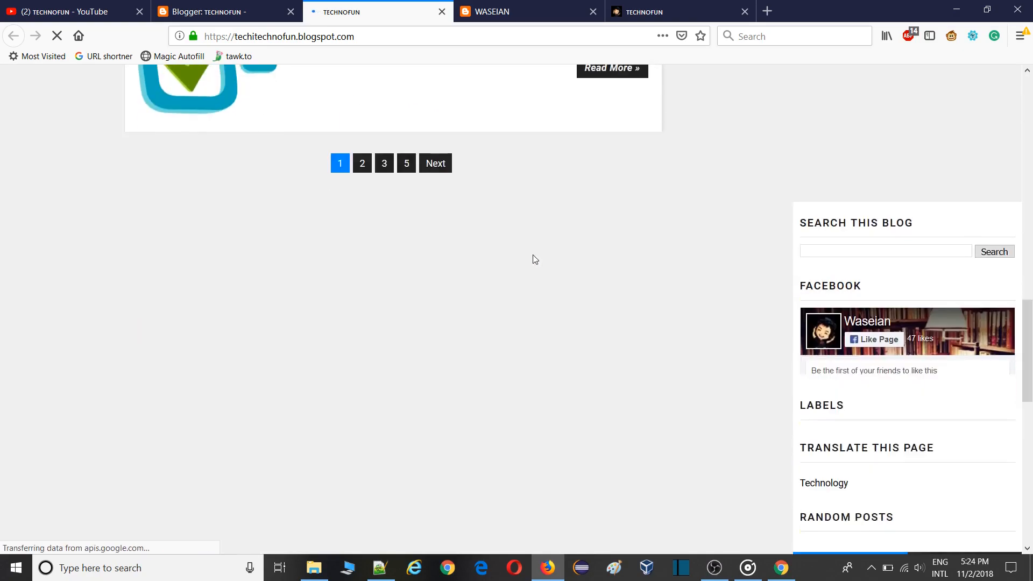
scroll(down, 3)
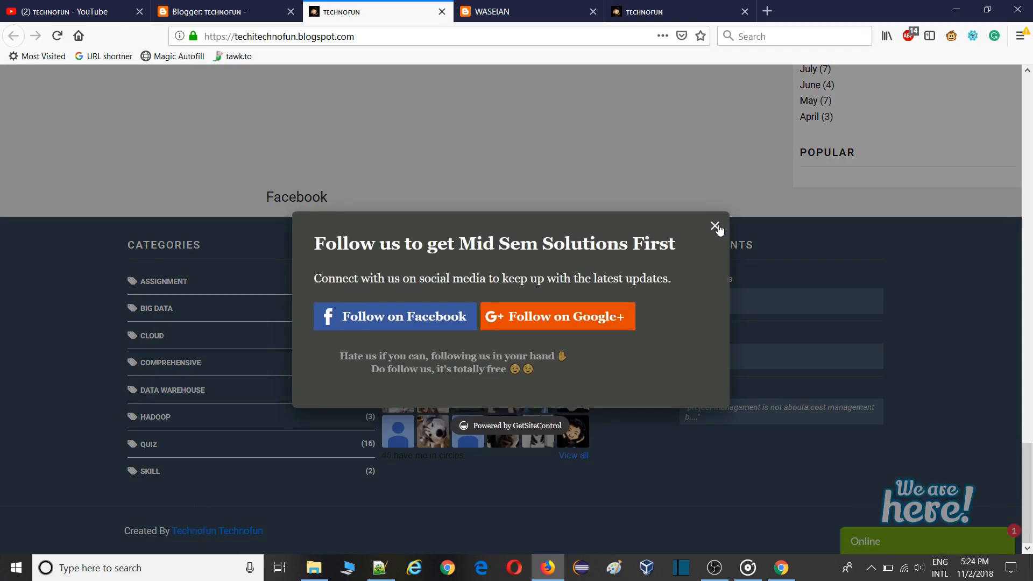
click(715, 226)
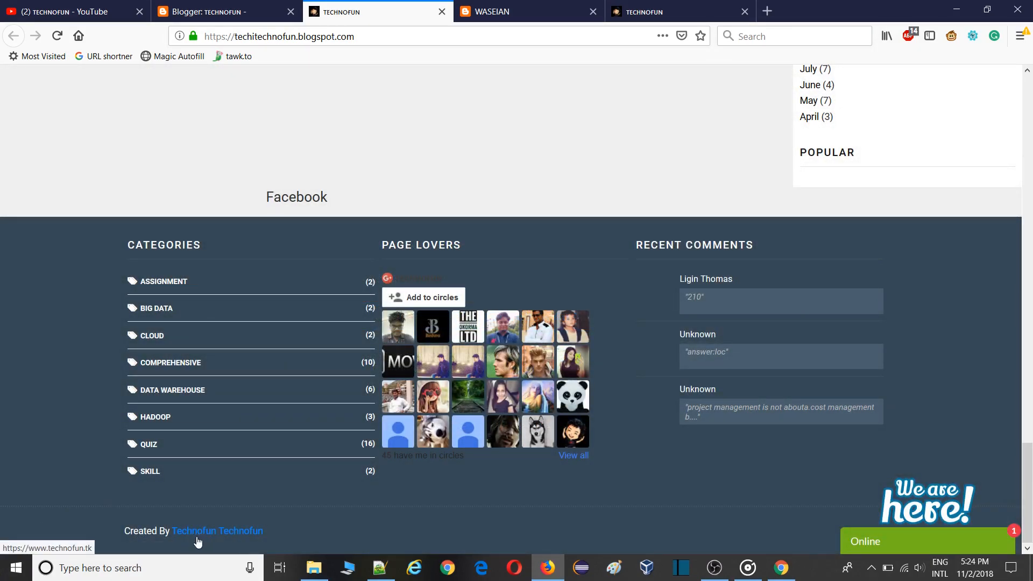
mouse_move(224, 538)
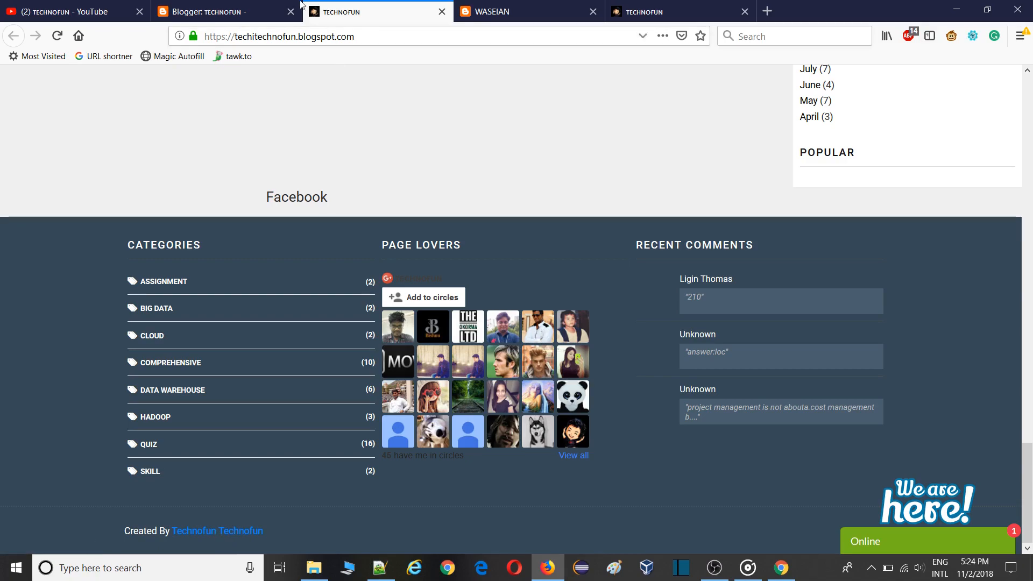
click(219, 12)
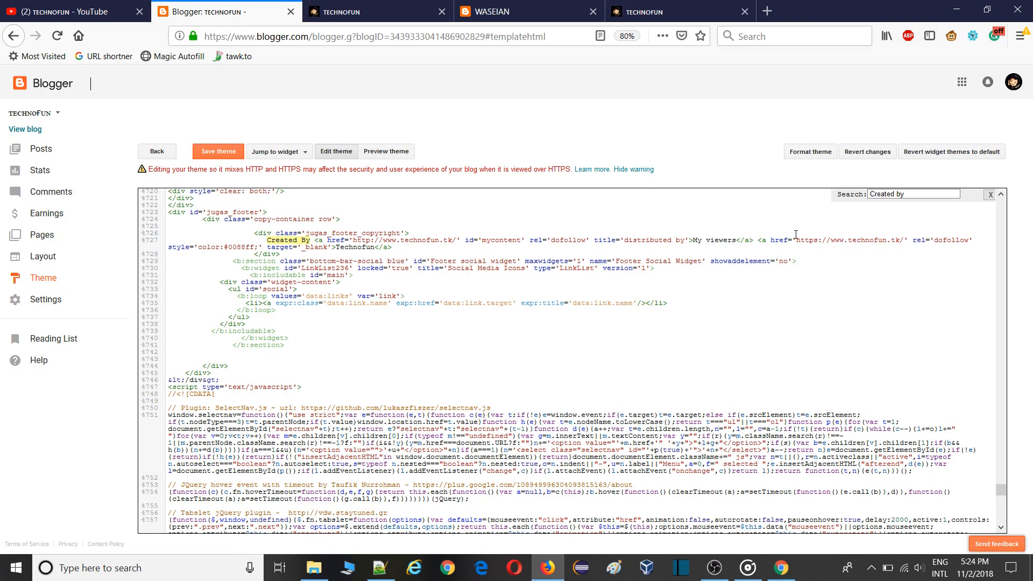
double_click(721, 240)
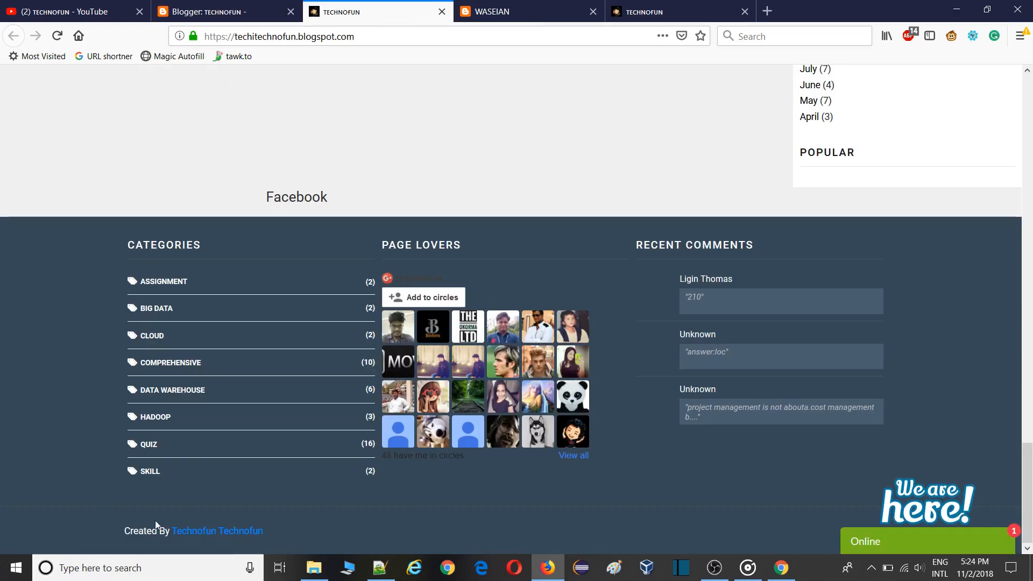
mouse_move(272, 497)
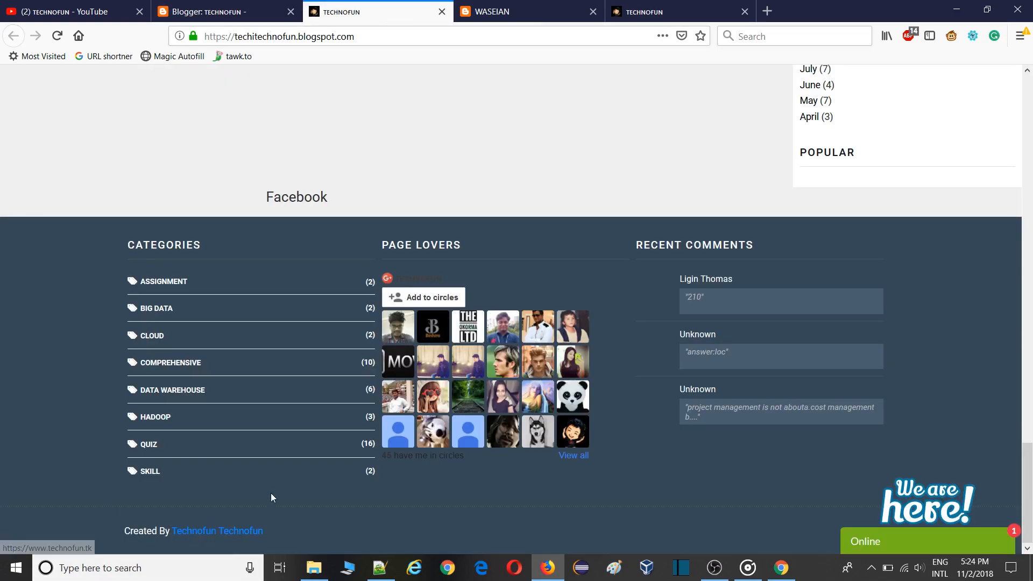
mouse_move(412, 447)
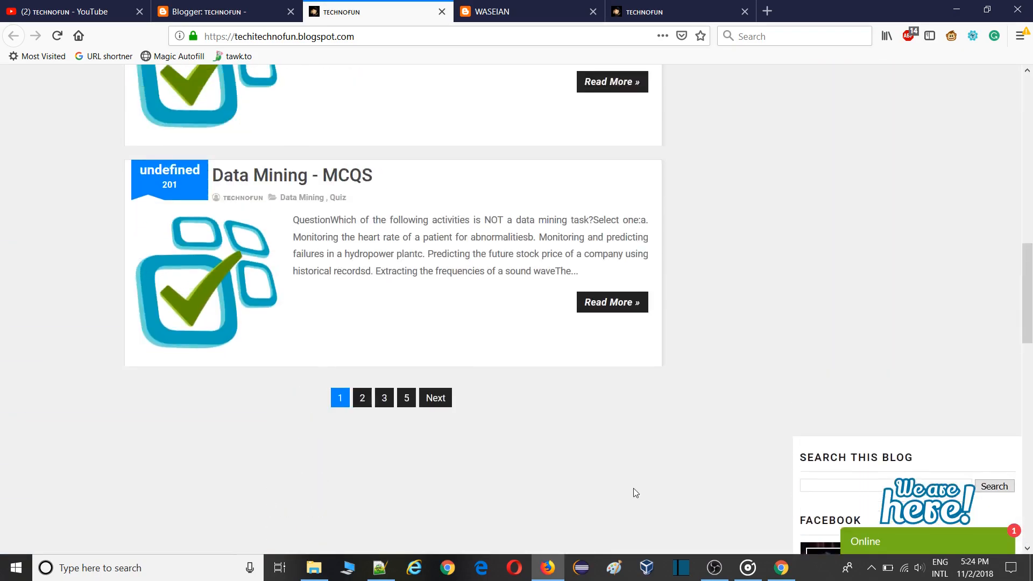
scroll(up, 3)
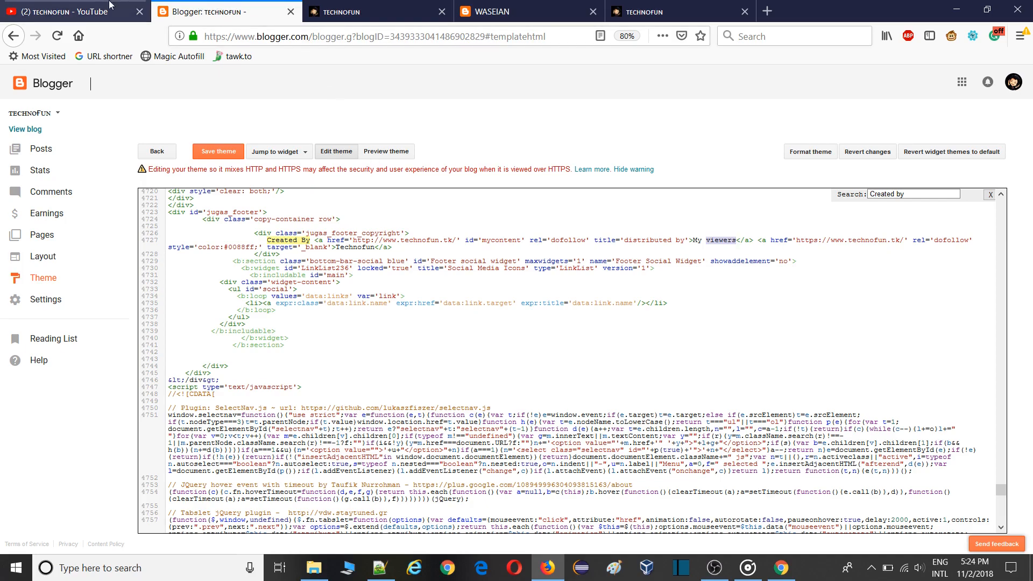
Step: Switch to the TECHNOFUN YouTube channel's Videos page
click(70, 13)
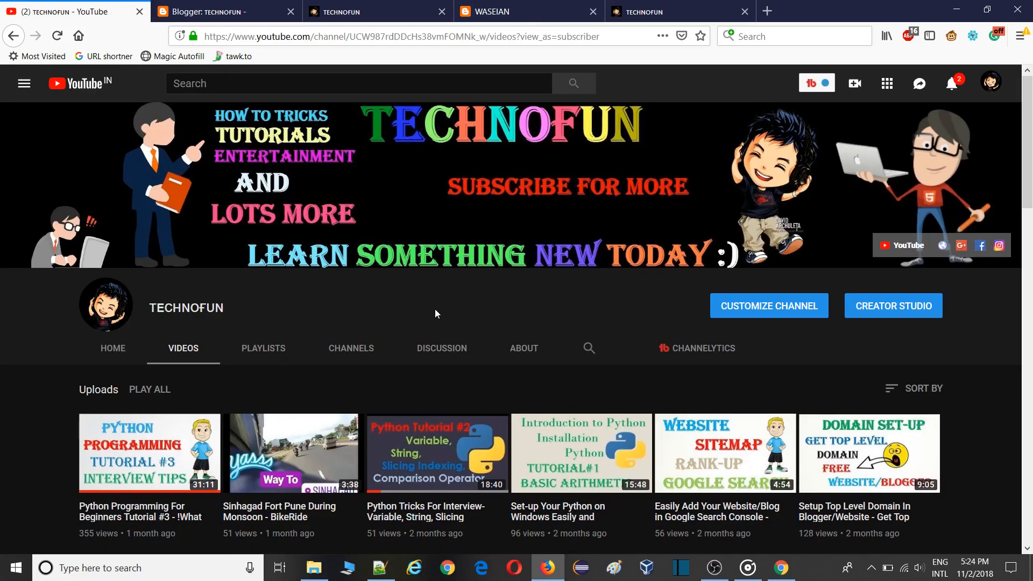
mouse_move(471, 314)
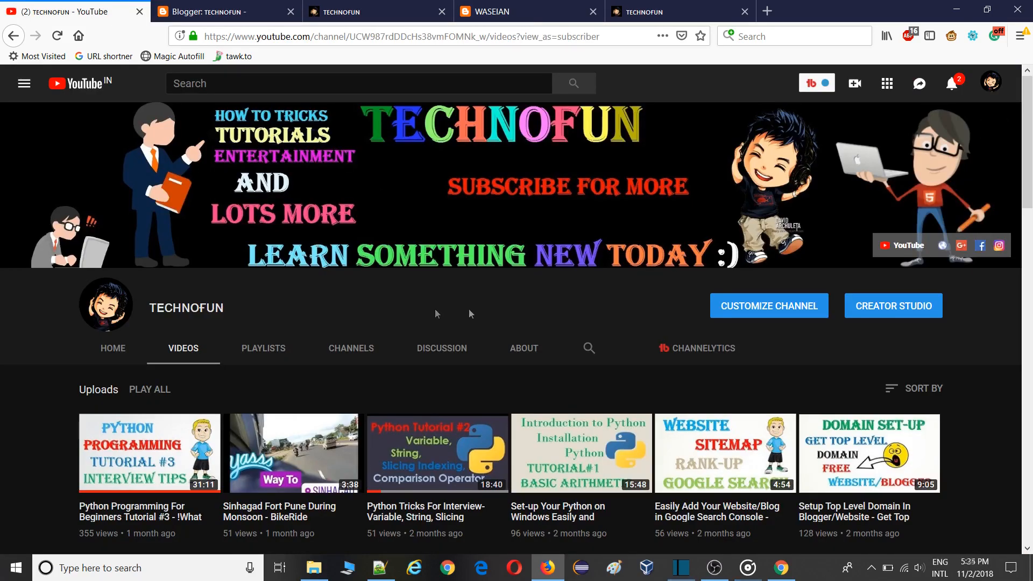